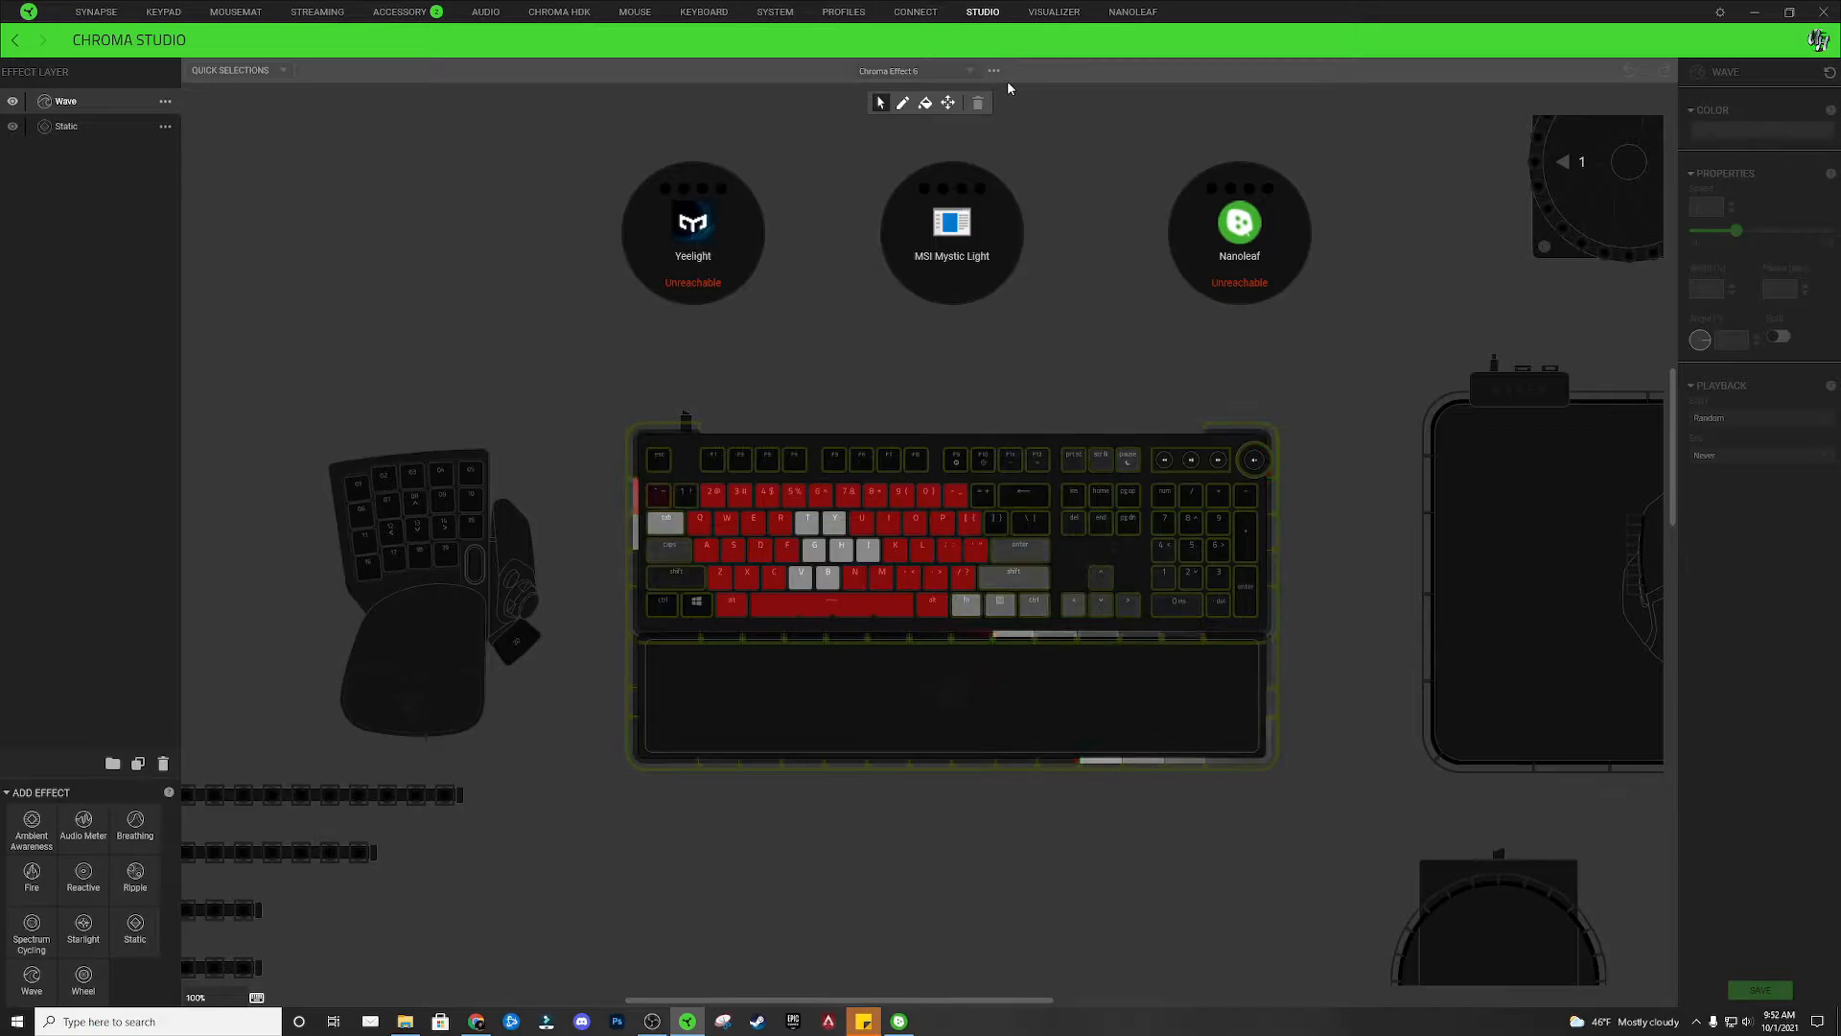
# Add a new Chroma effect from the effect actions menu
pyautogui.click(994, 71)
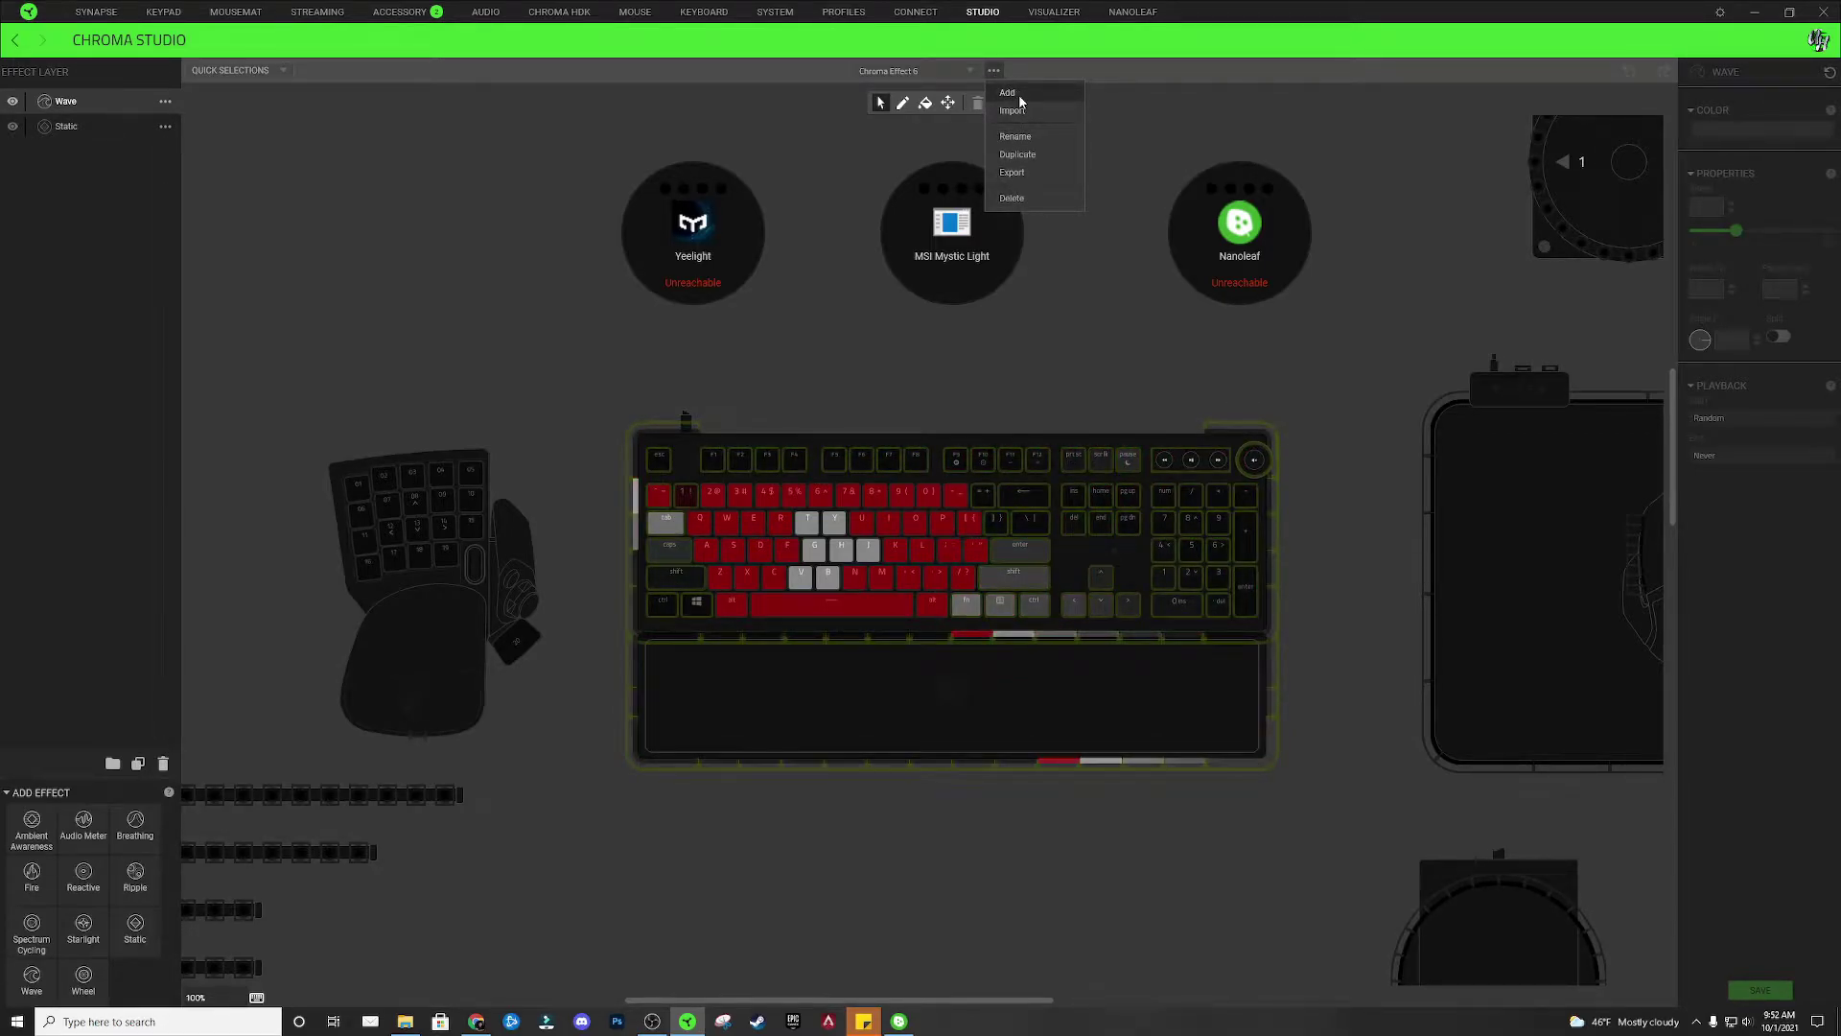
pyautogui.click(1008, 92)
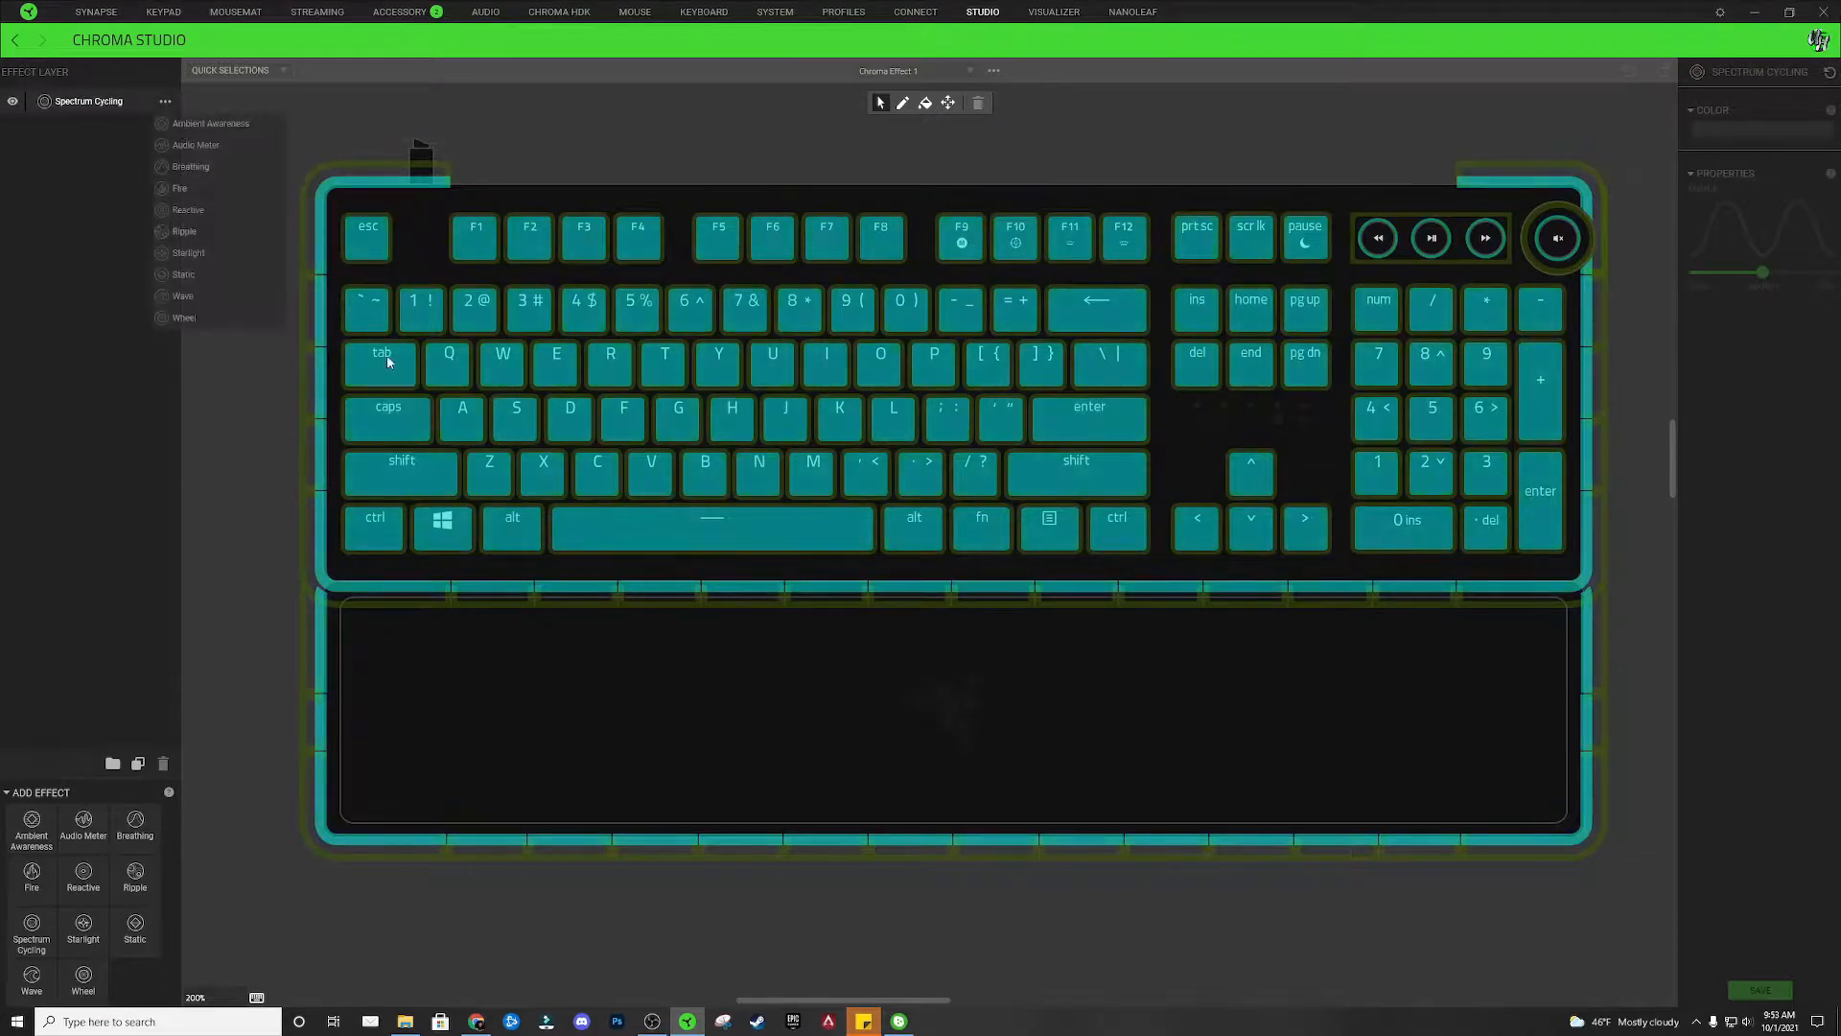
# Swap the Spectrum Cycling layer for a Static colour layer set to black
pyautogui.click(134, 928)
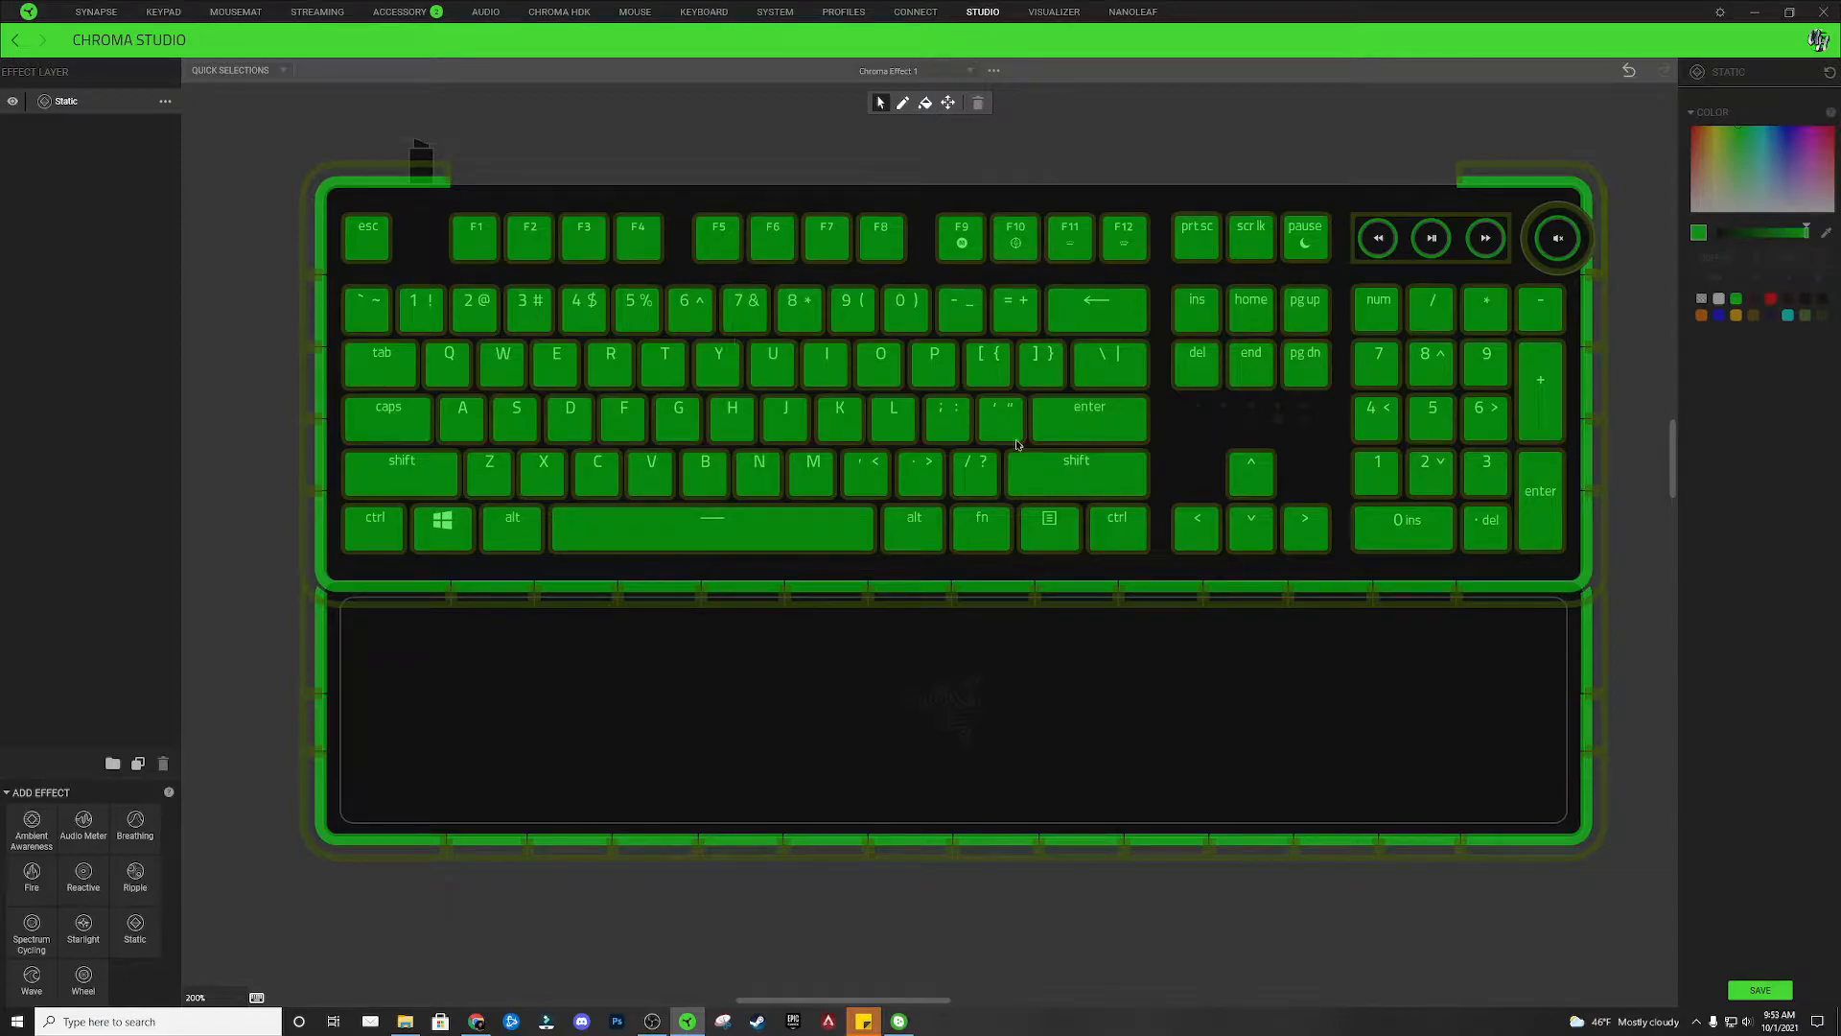
pyautogui.click(905, 307)
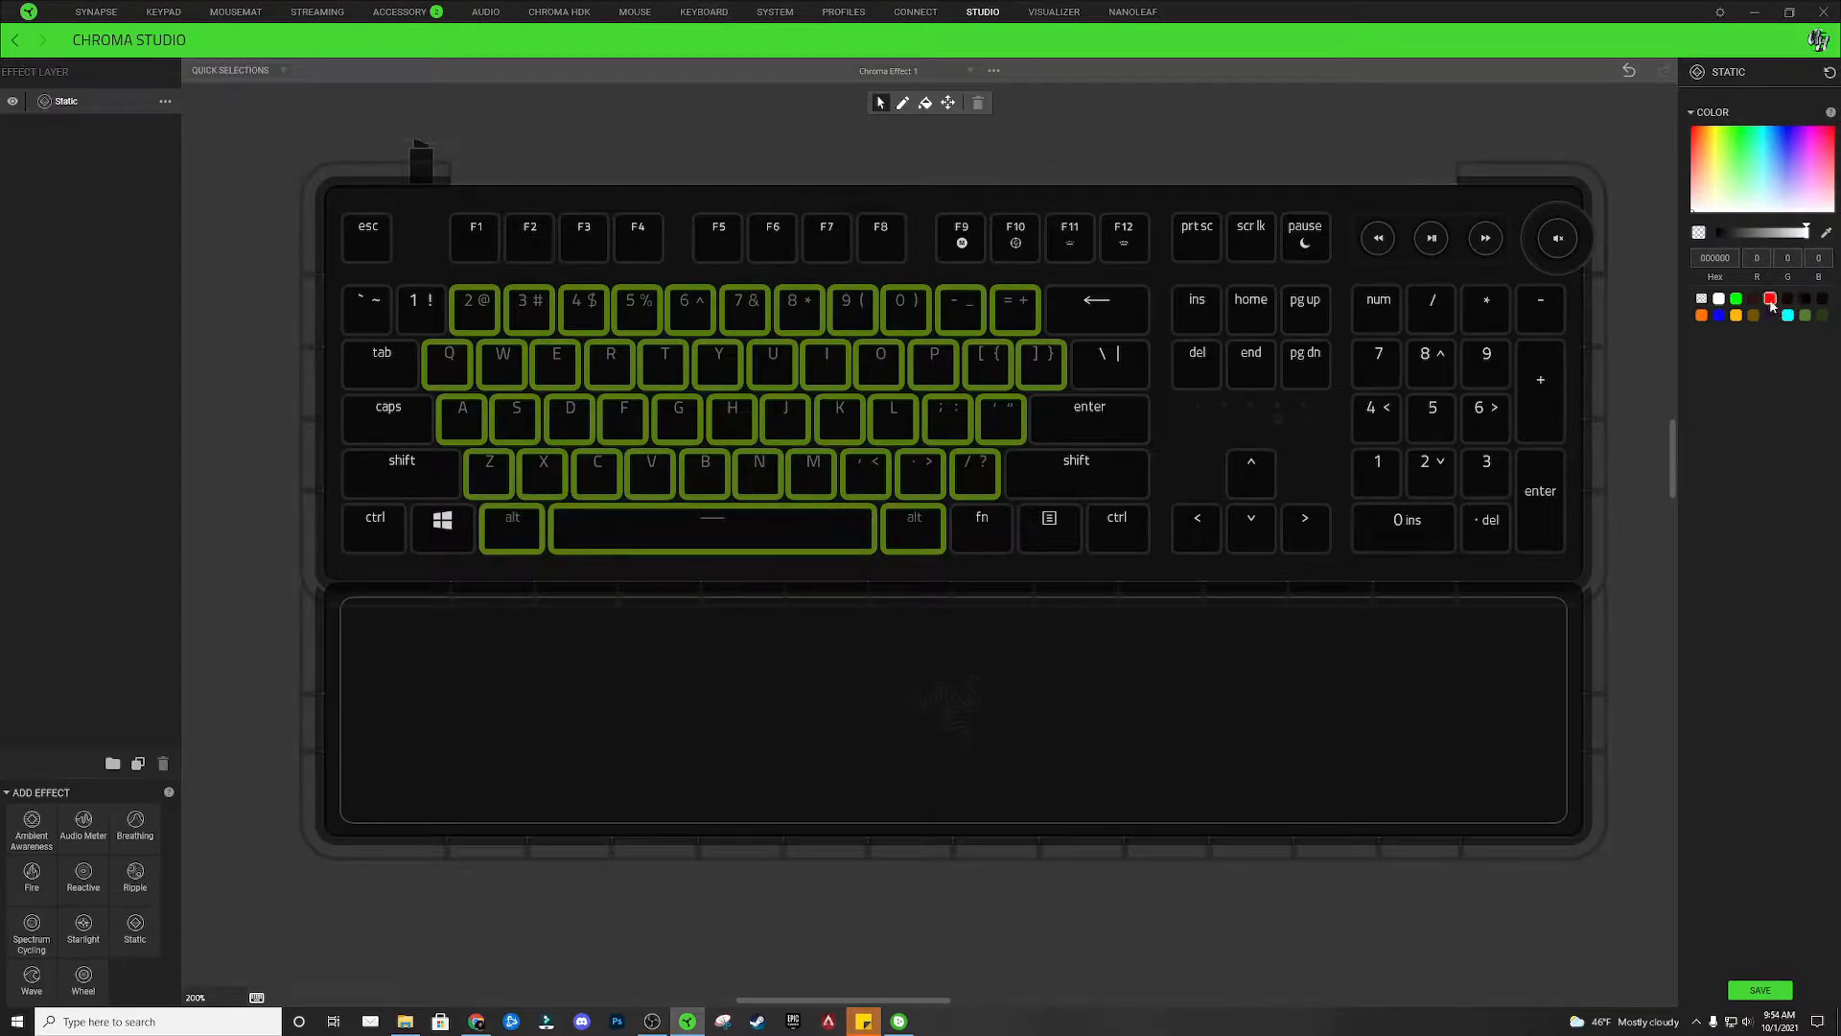
# Colour the letter-key block red, then select the T, Y, G, H, J, V, B play-triangle keys
pyautogui.click(1771, 299)
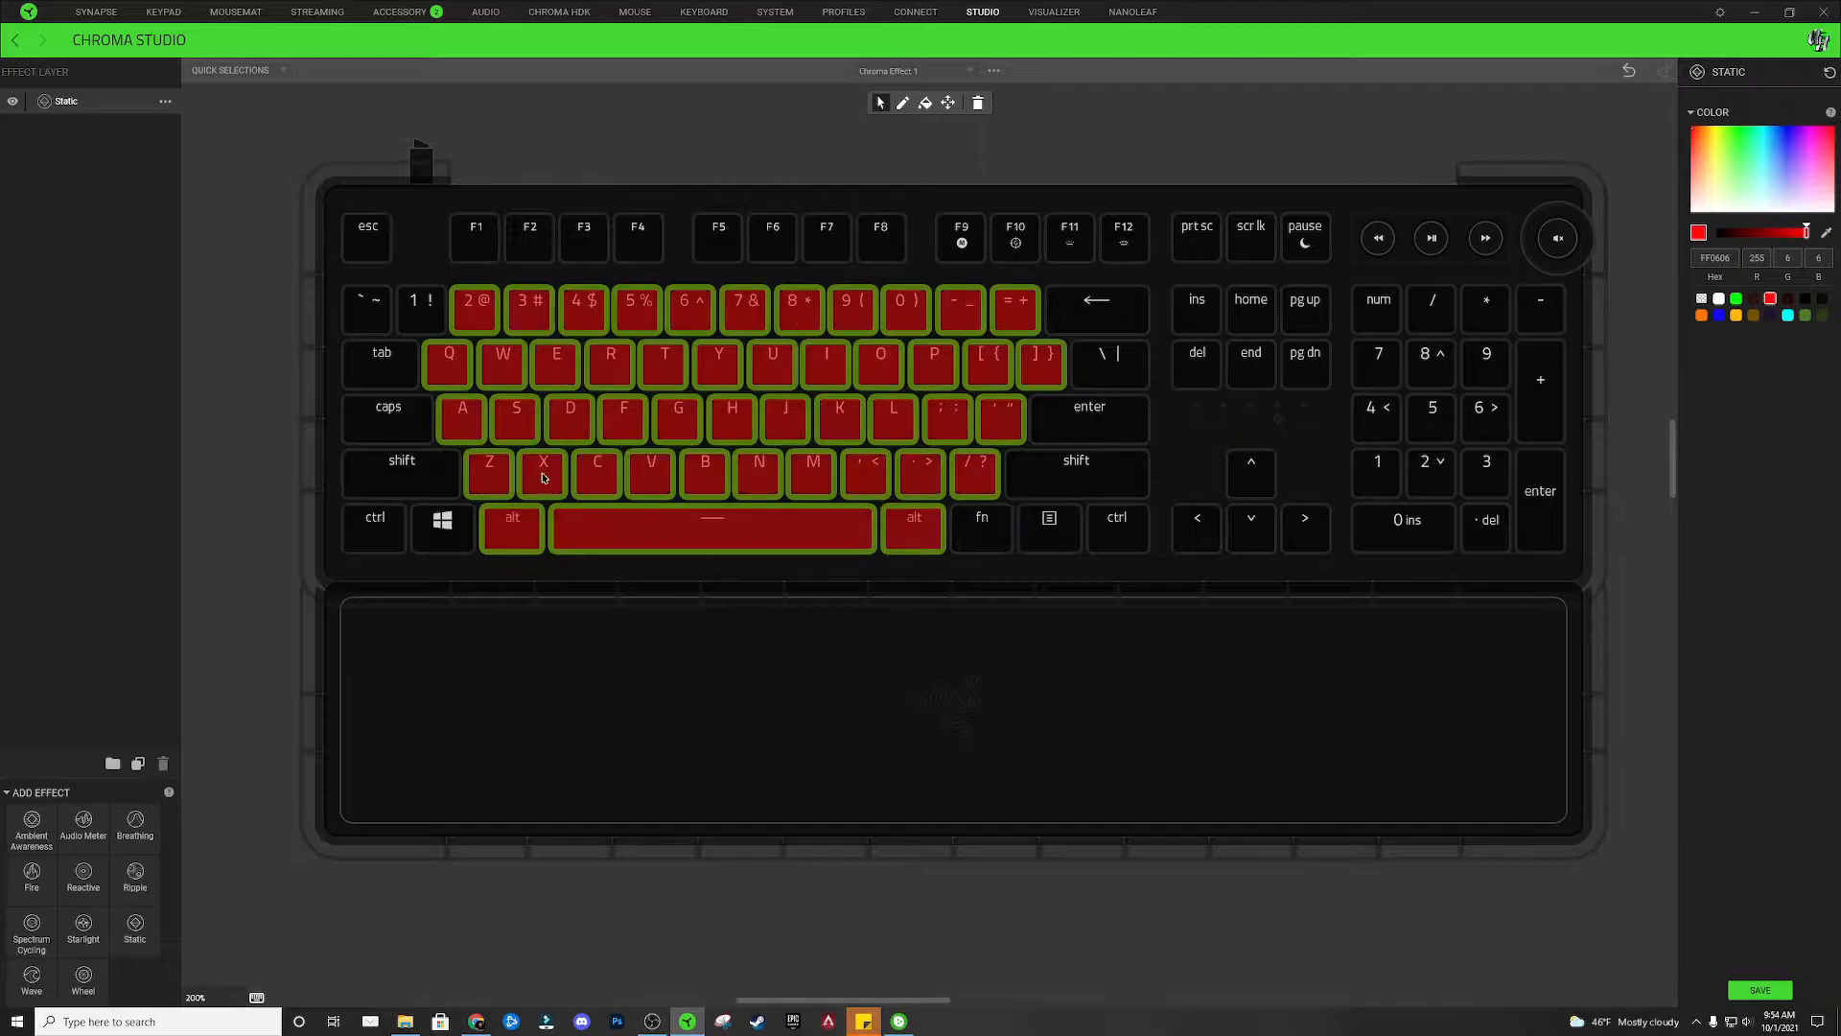
pyautogui.moveTo(664, 368)
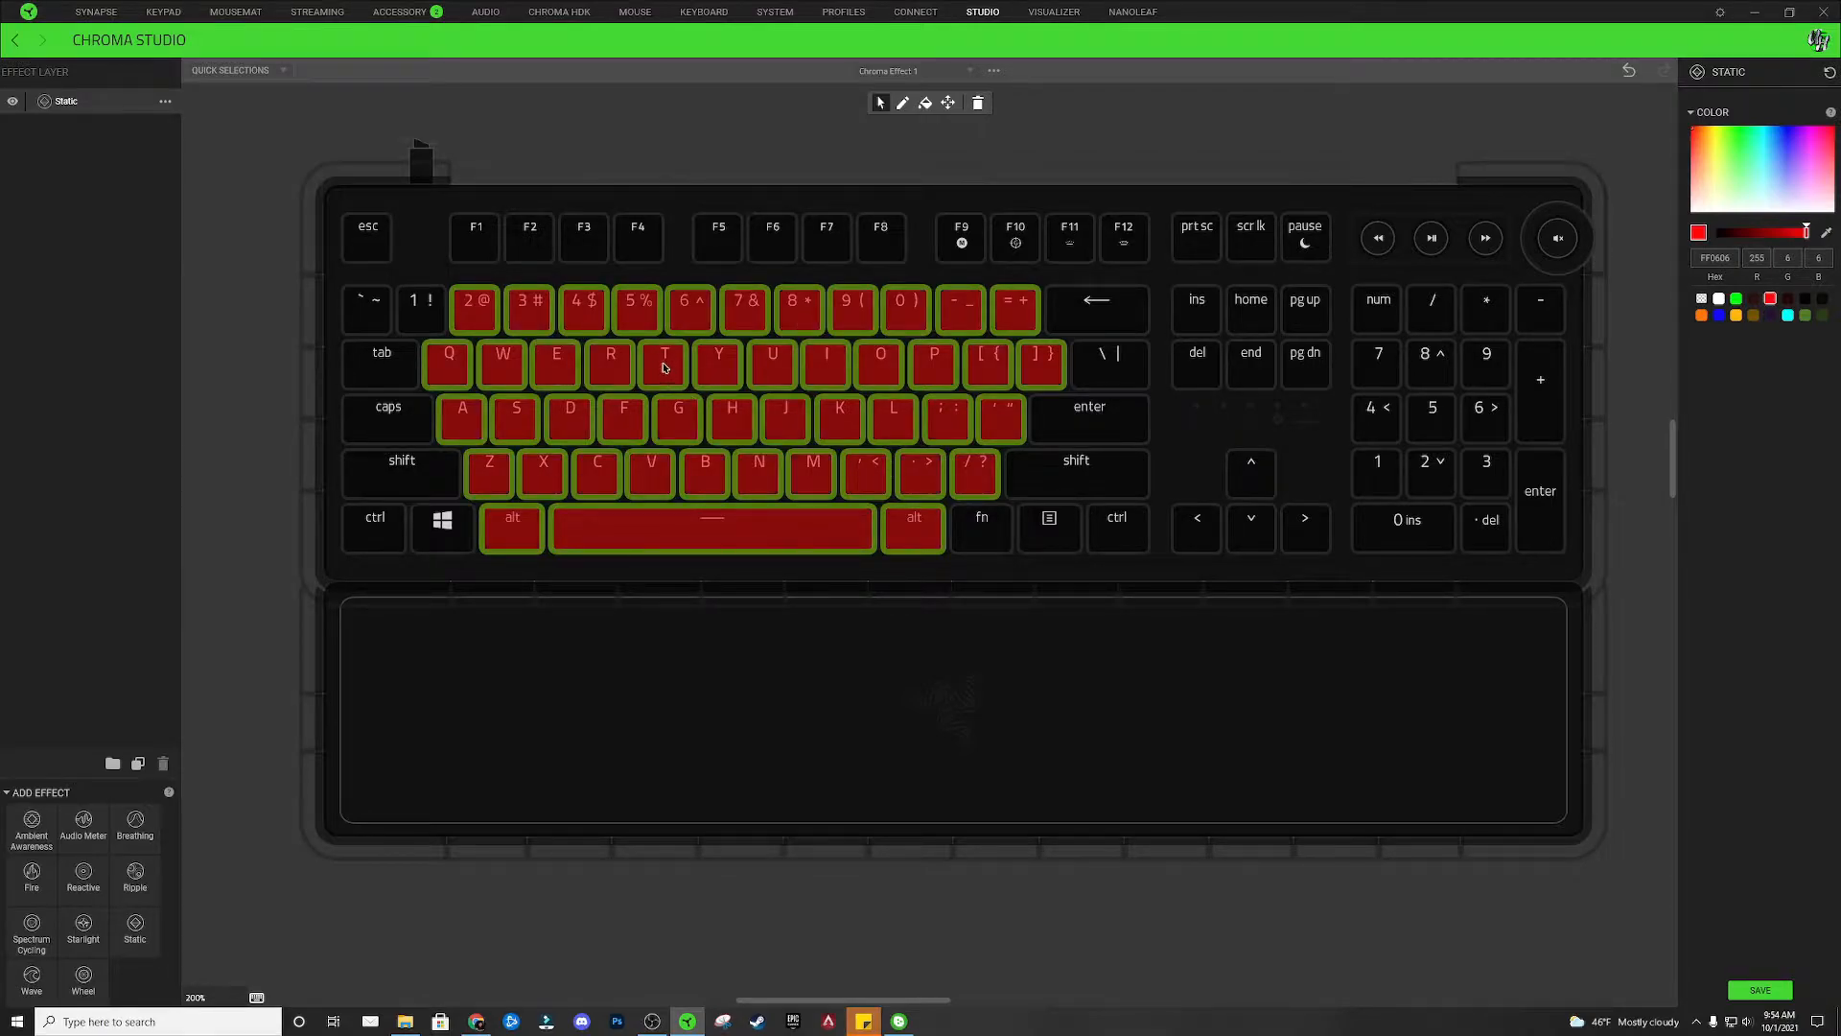
pyautogui.click(664, 363)
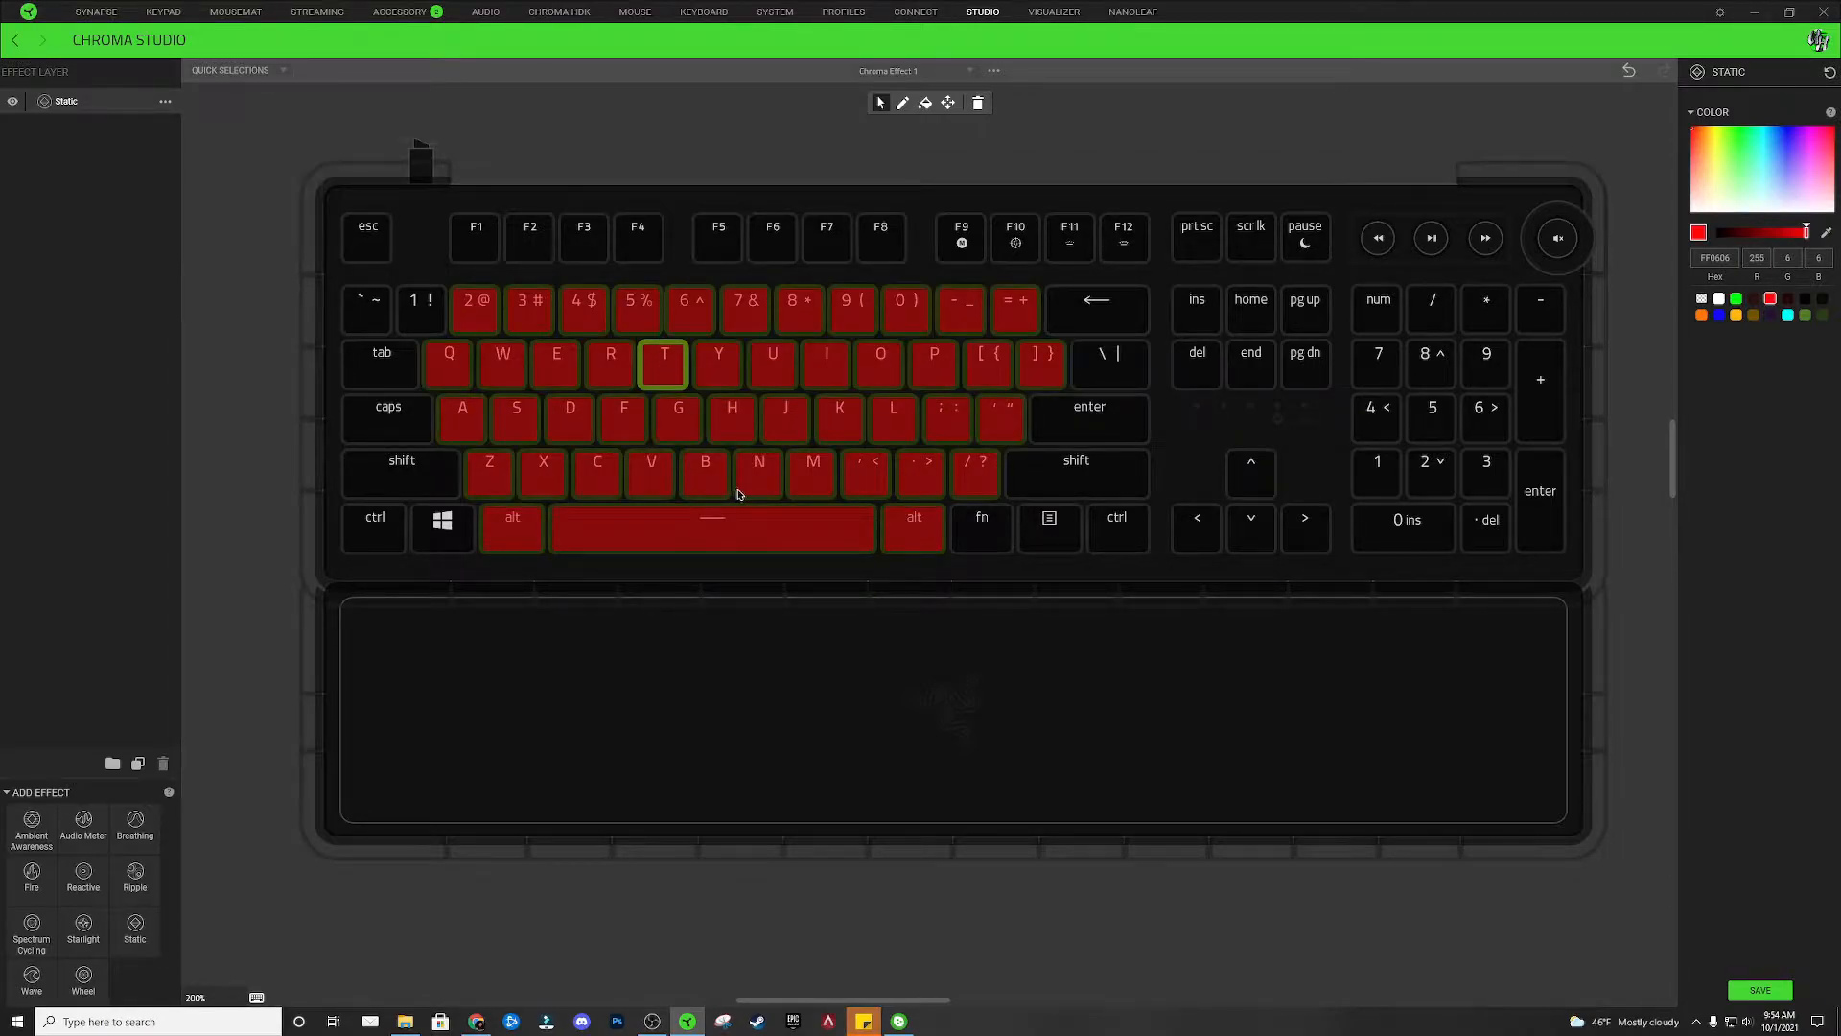
pyautogui.moveTo(675, 431)
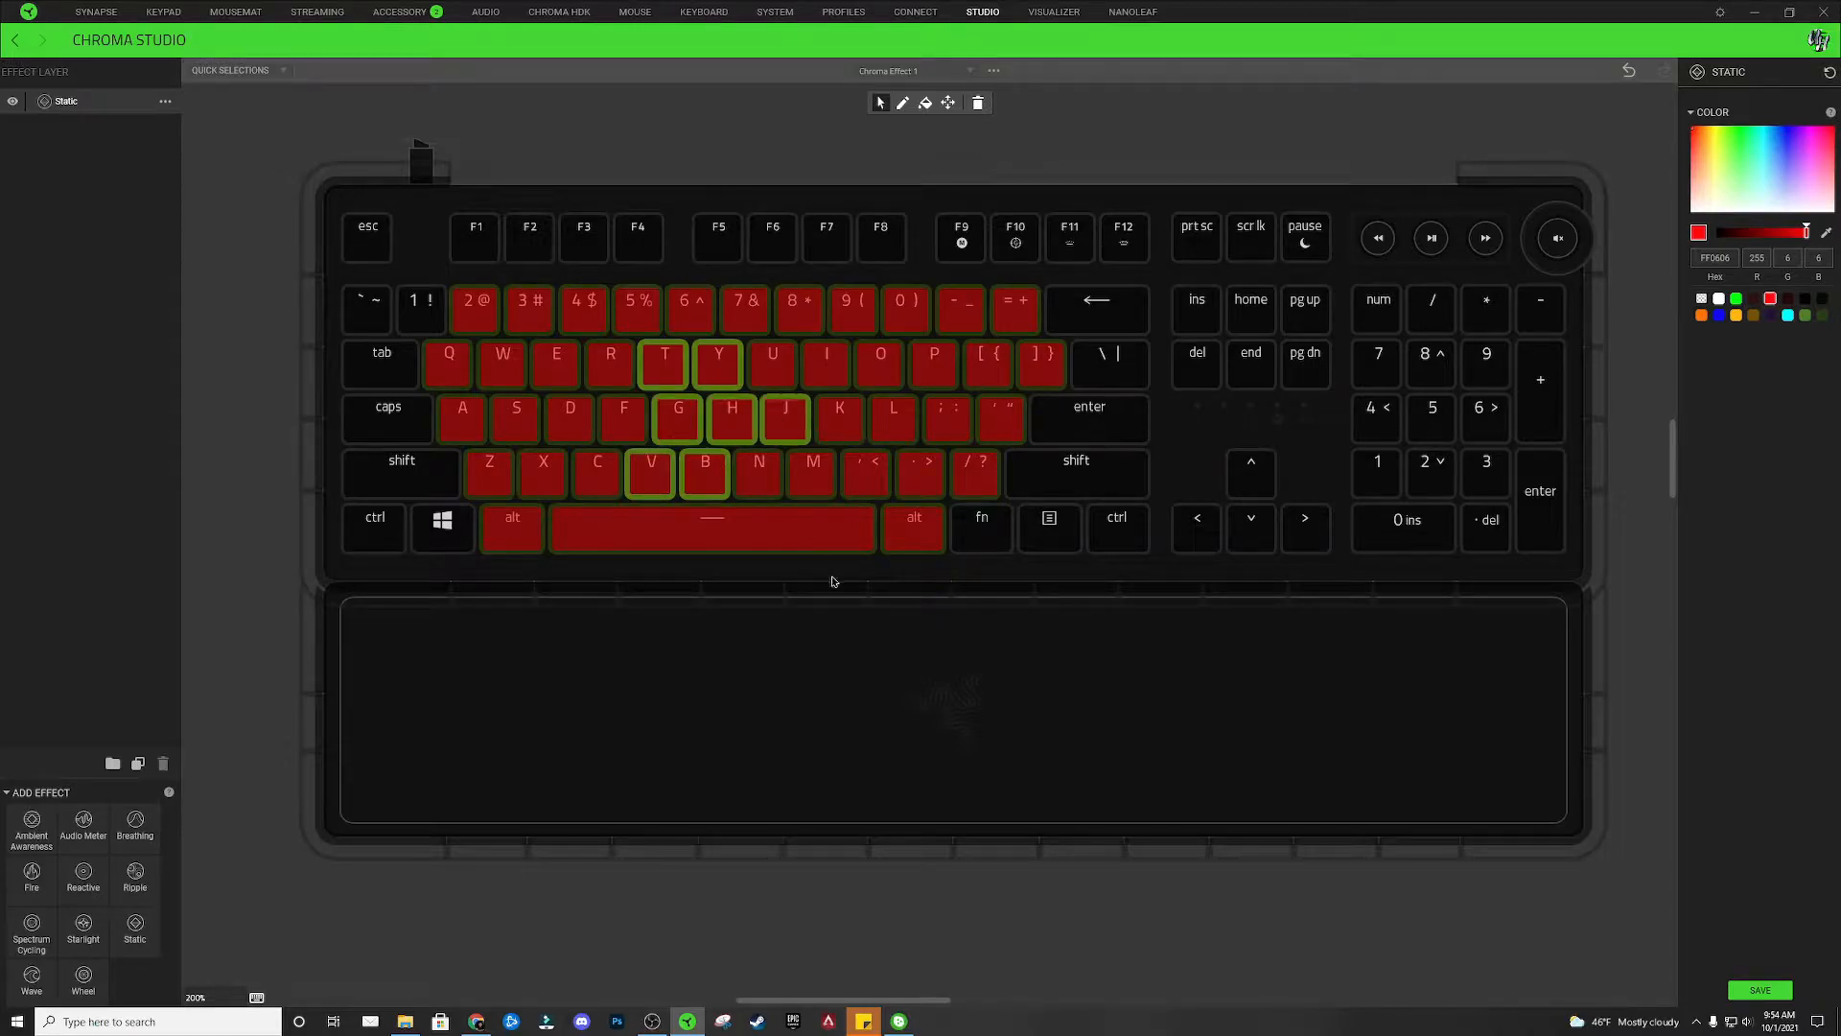
pyautogui.moveTo(683, 385)
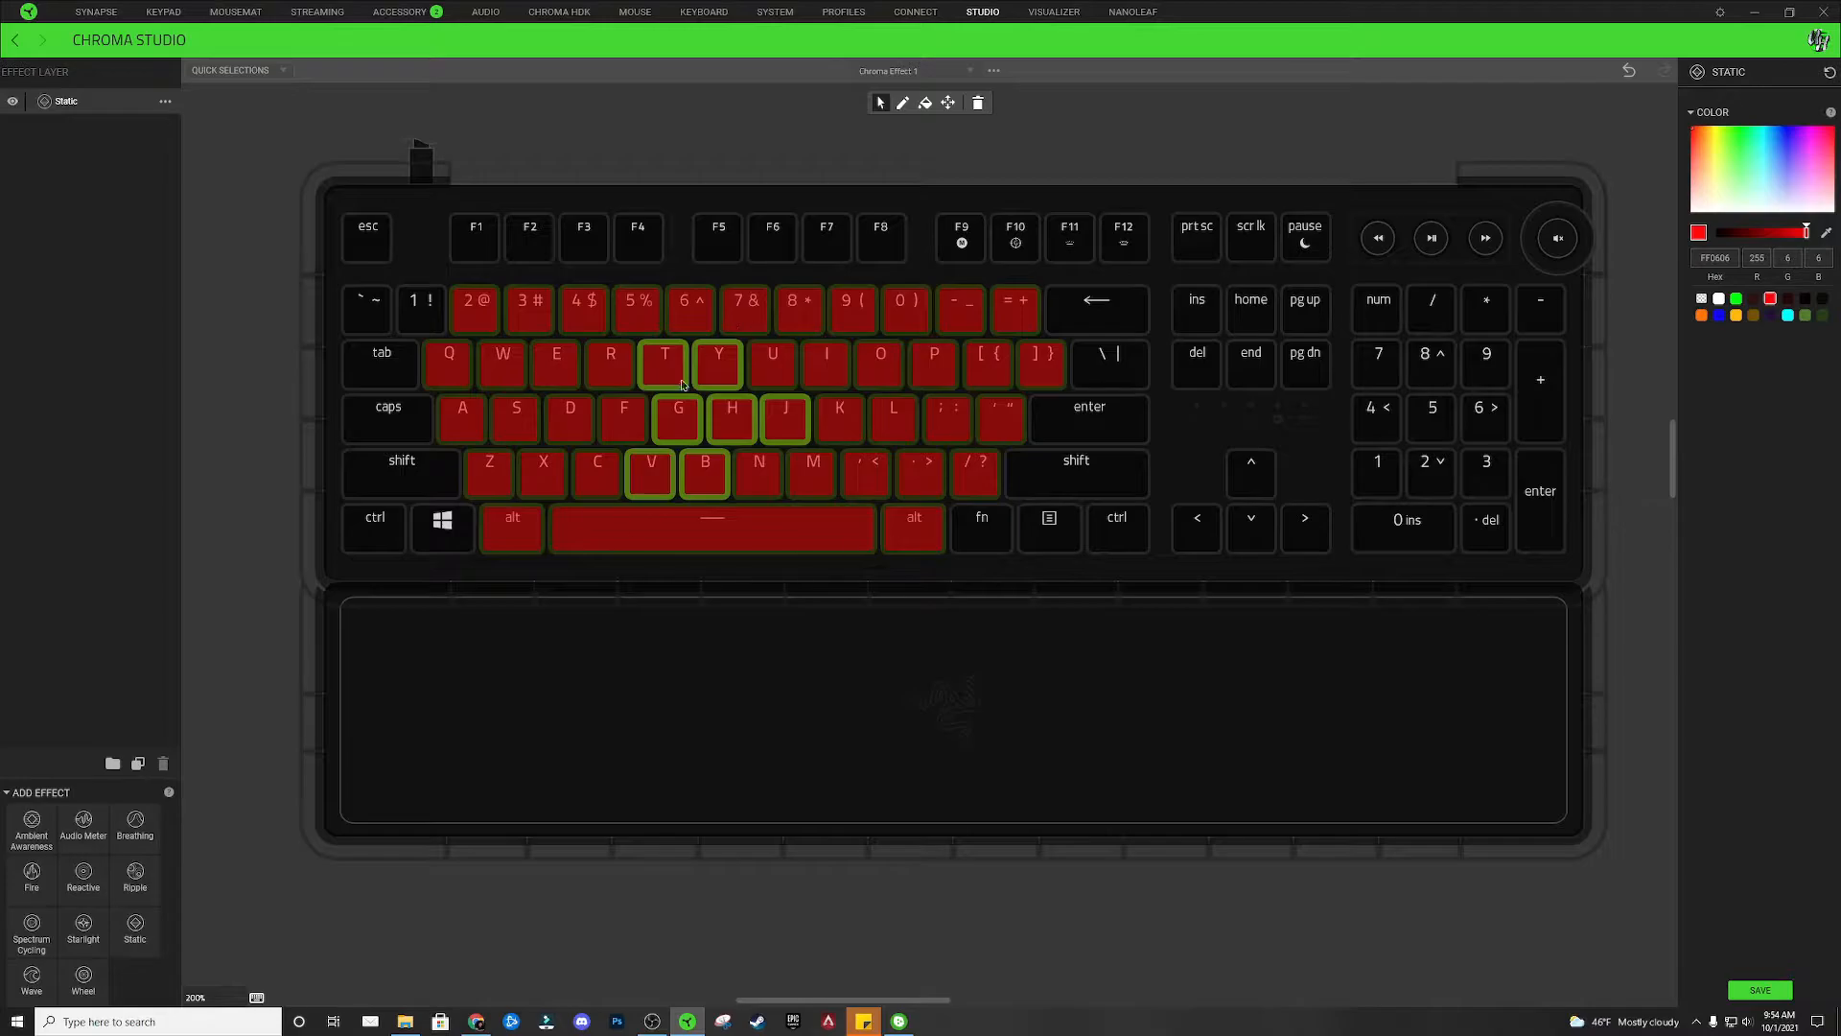
pyautogui.moveTo(1556, 238)
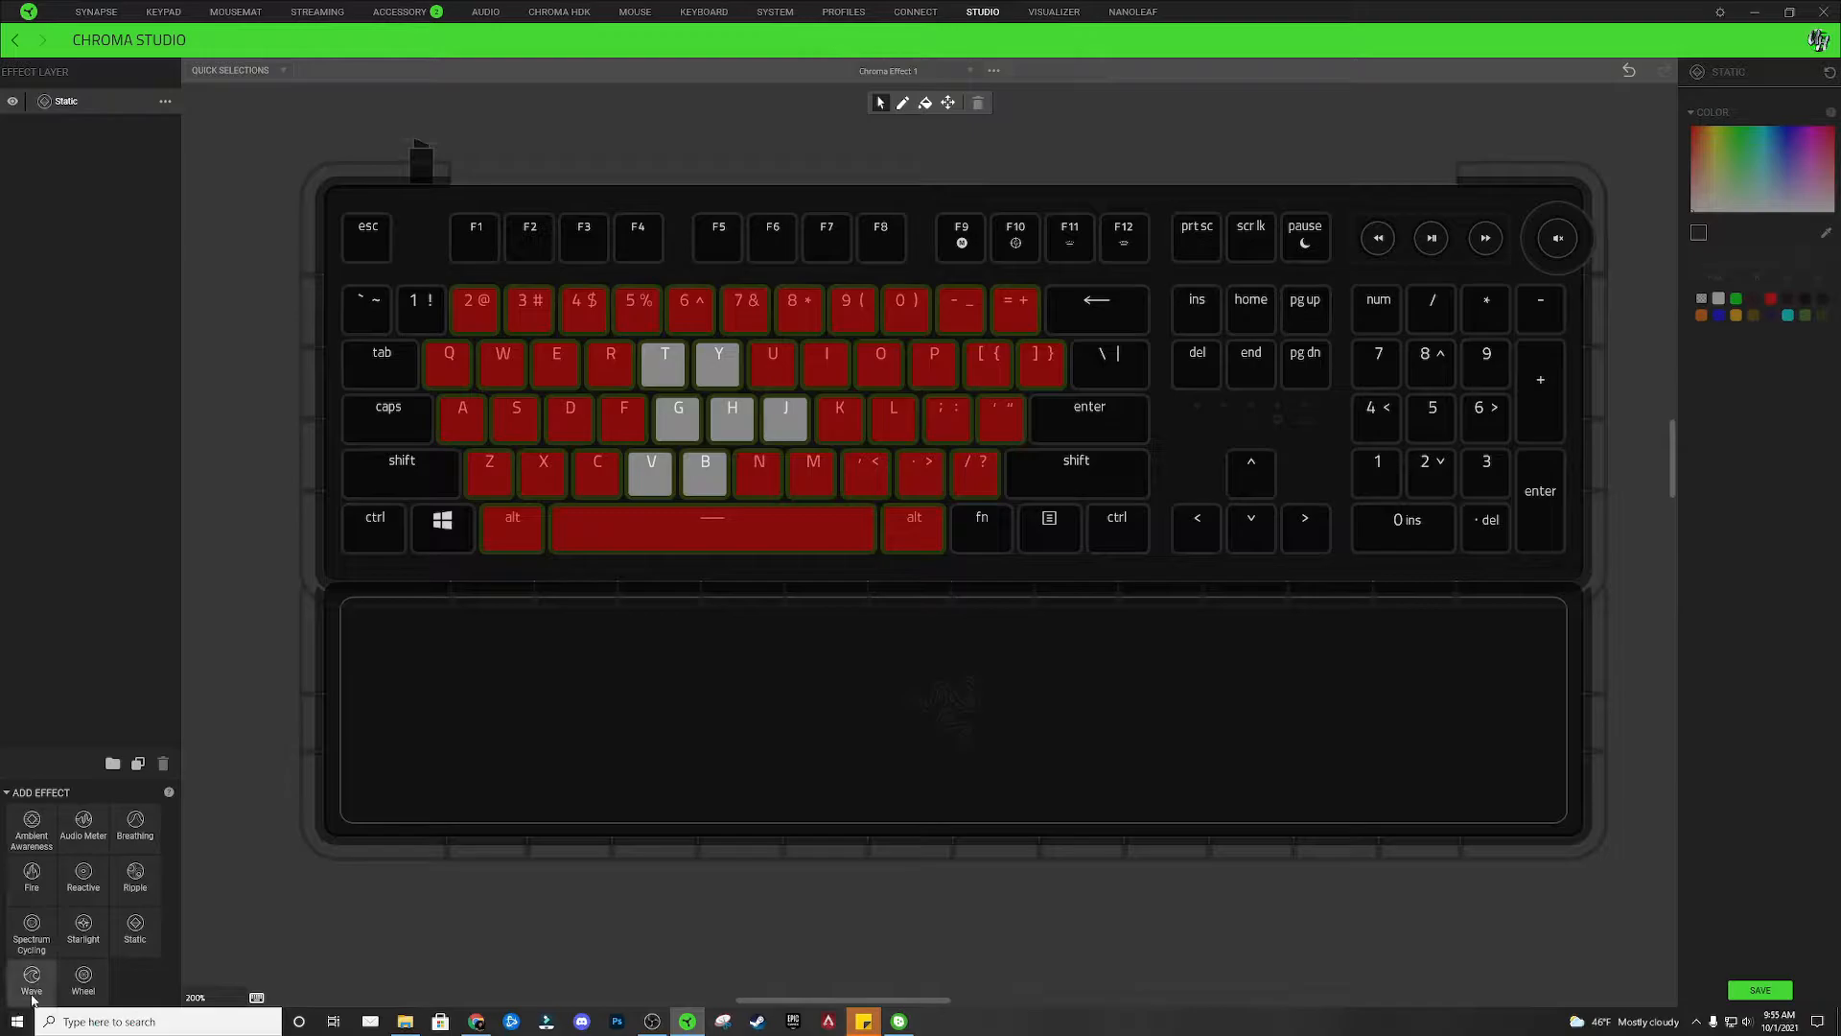
# Add a Wave layer above the Static logo layer
pyautogui.click(31, 980)
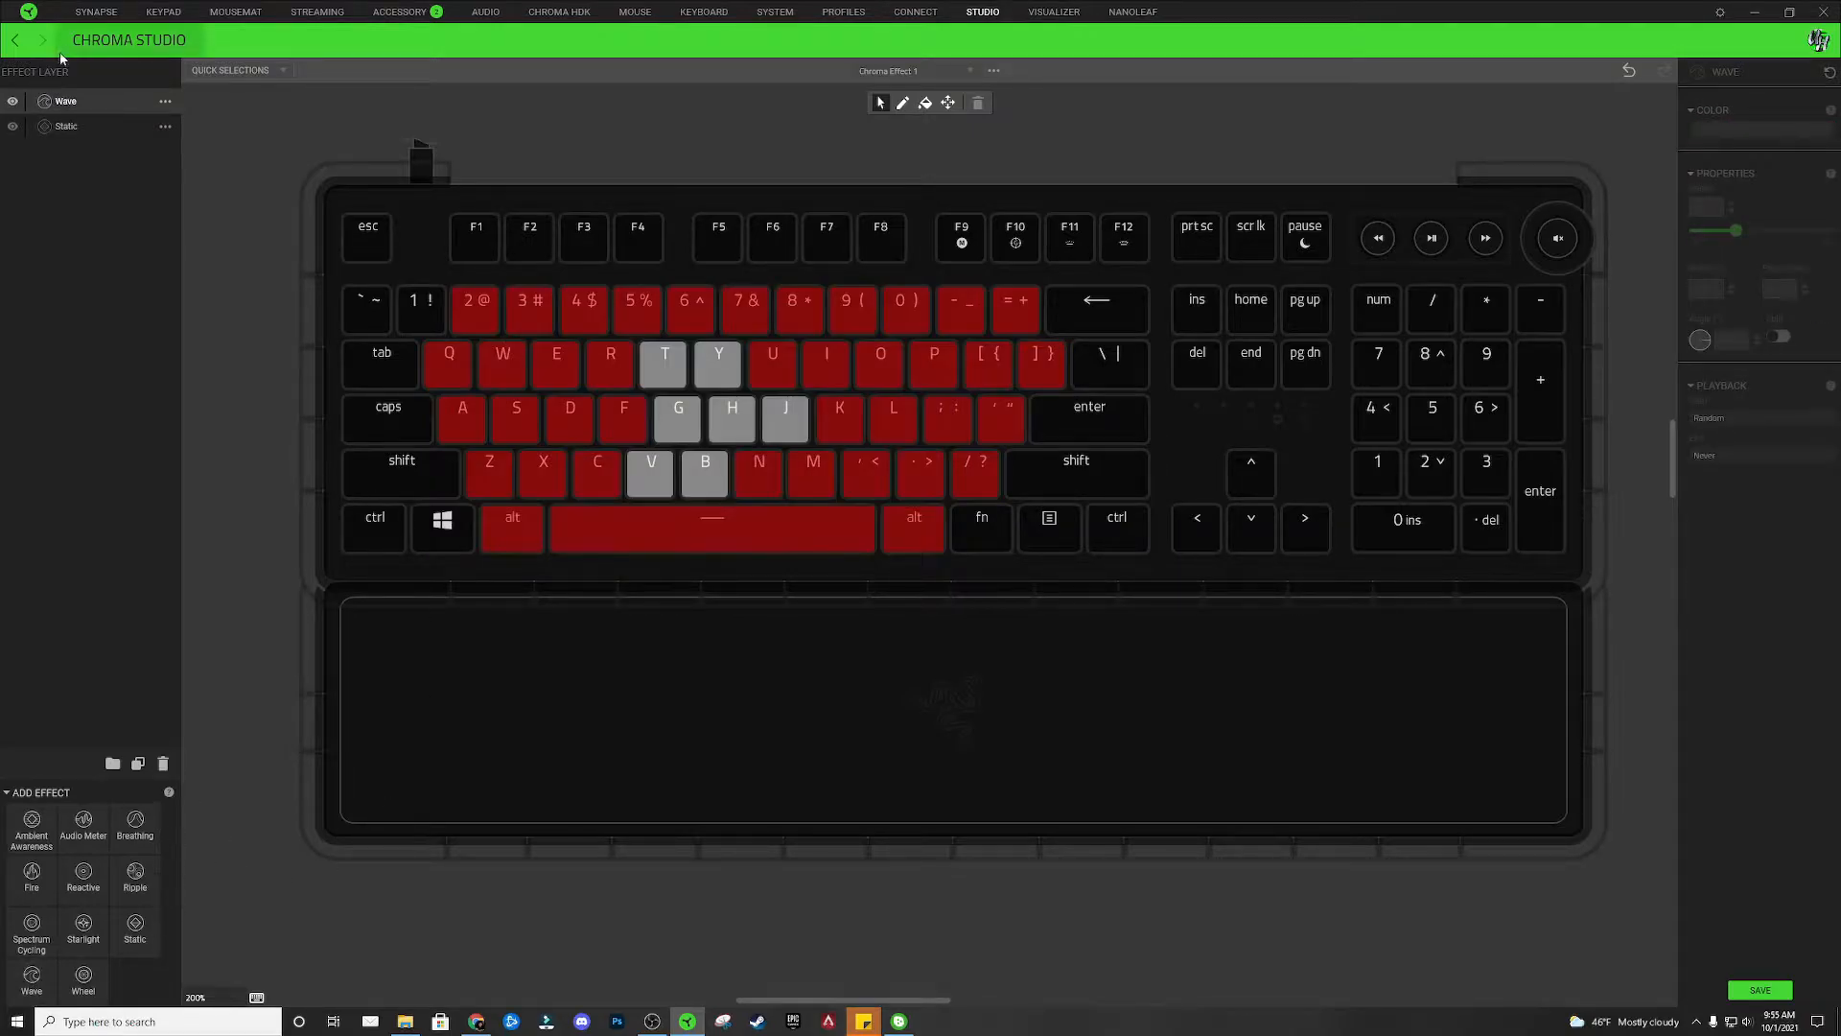
pyautogui.moveTo(138, 113)
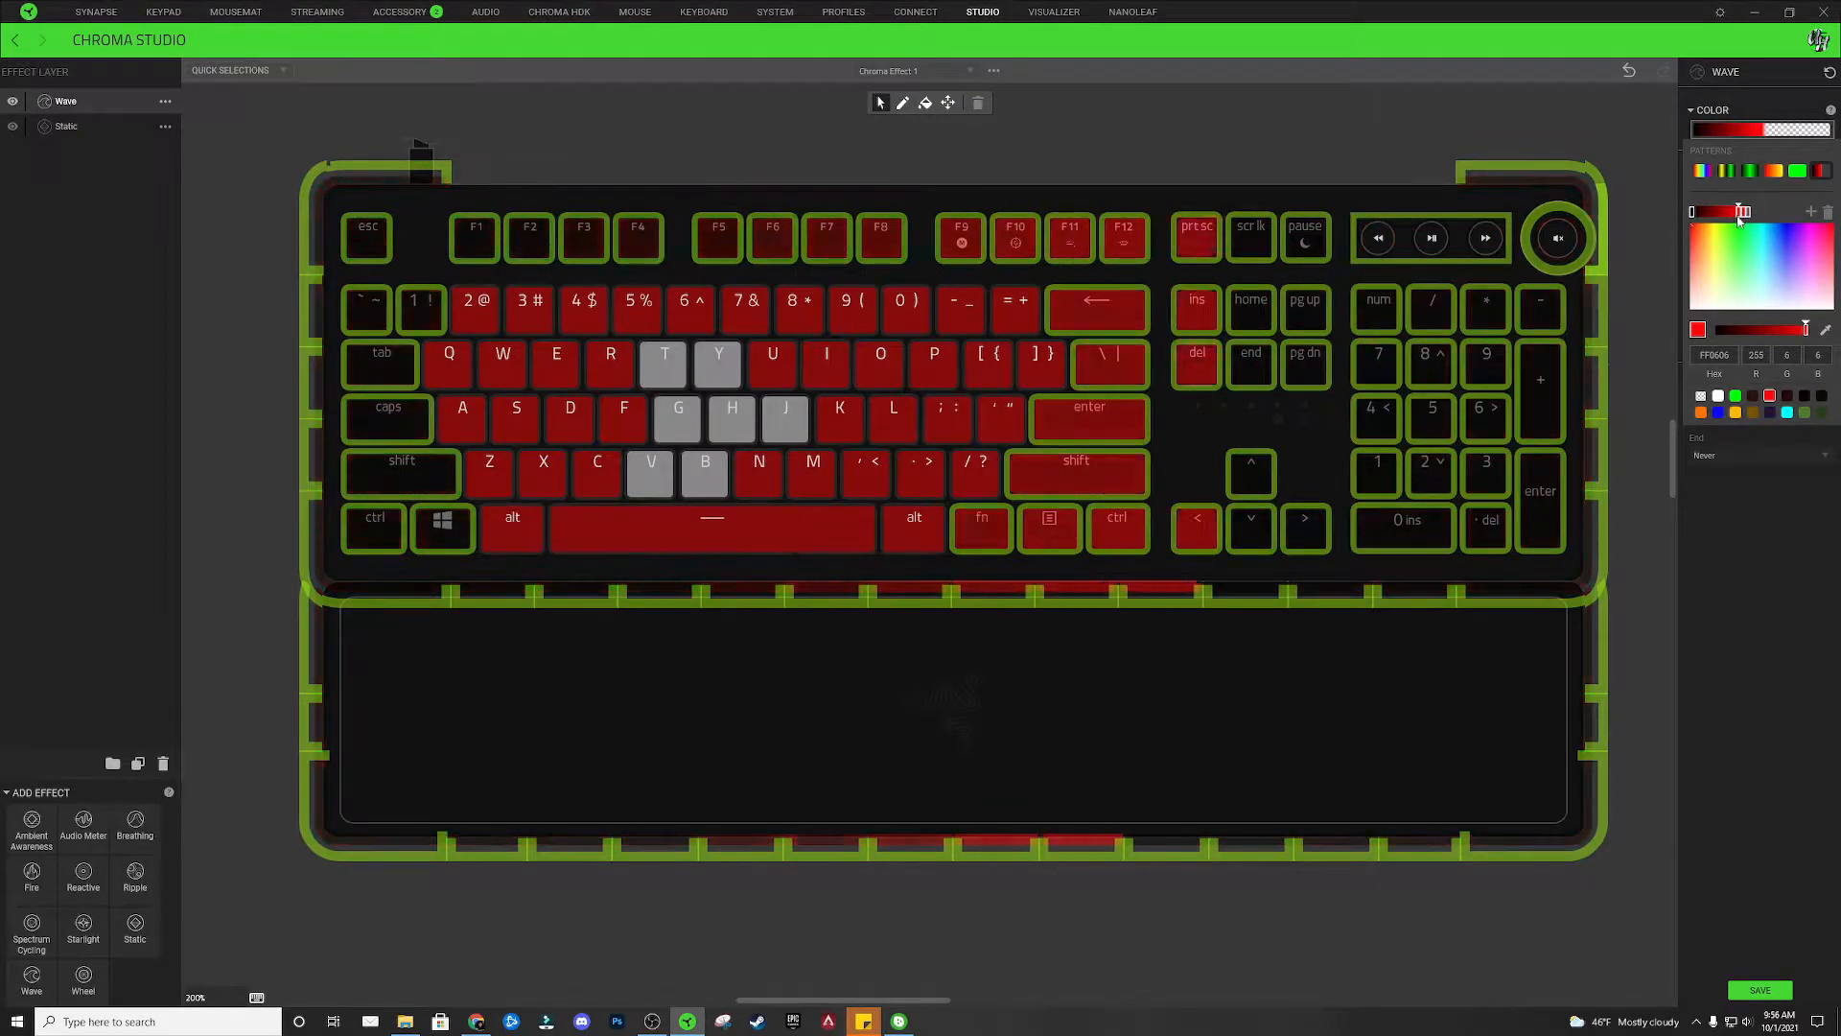
# Set a Wave gradient colour stop to red for the keys around the logo
pyautogui.click(1719, 395)
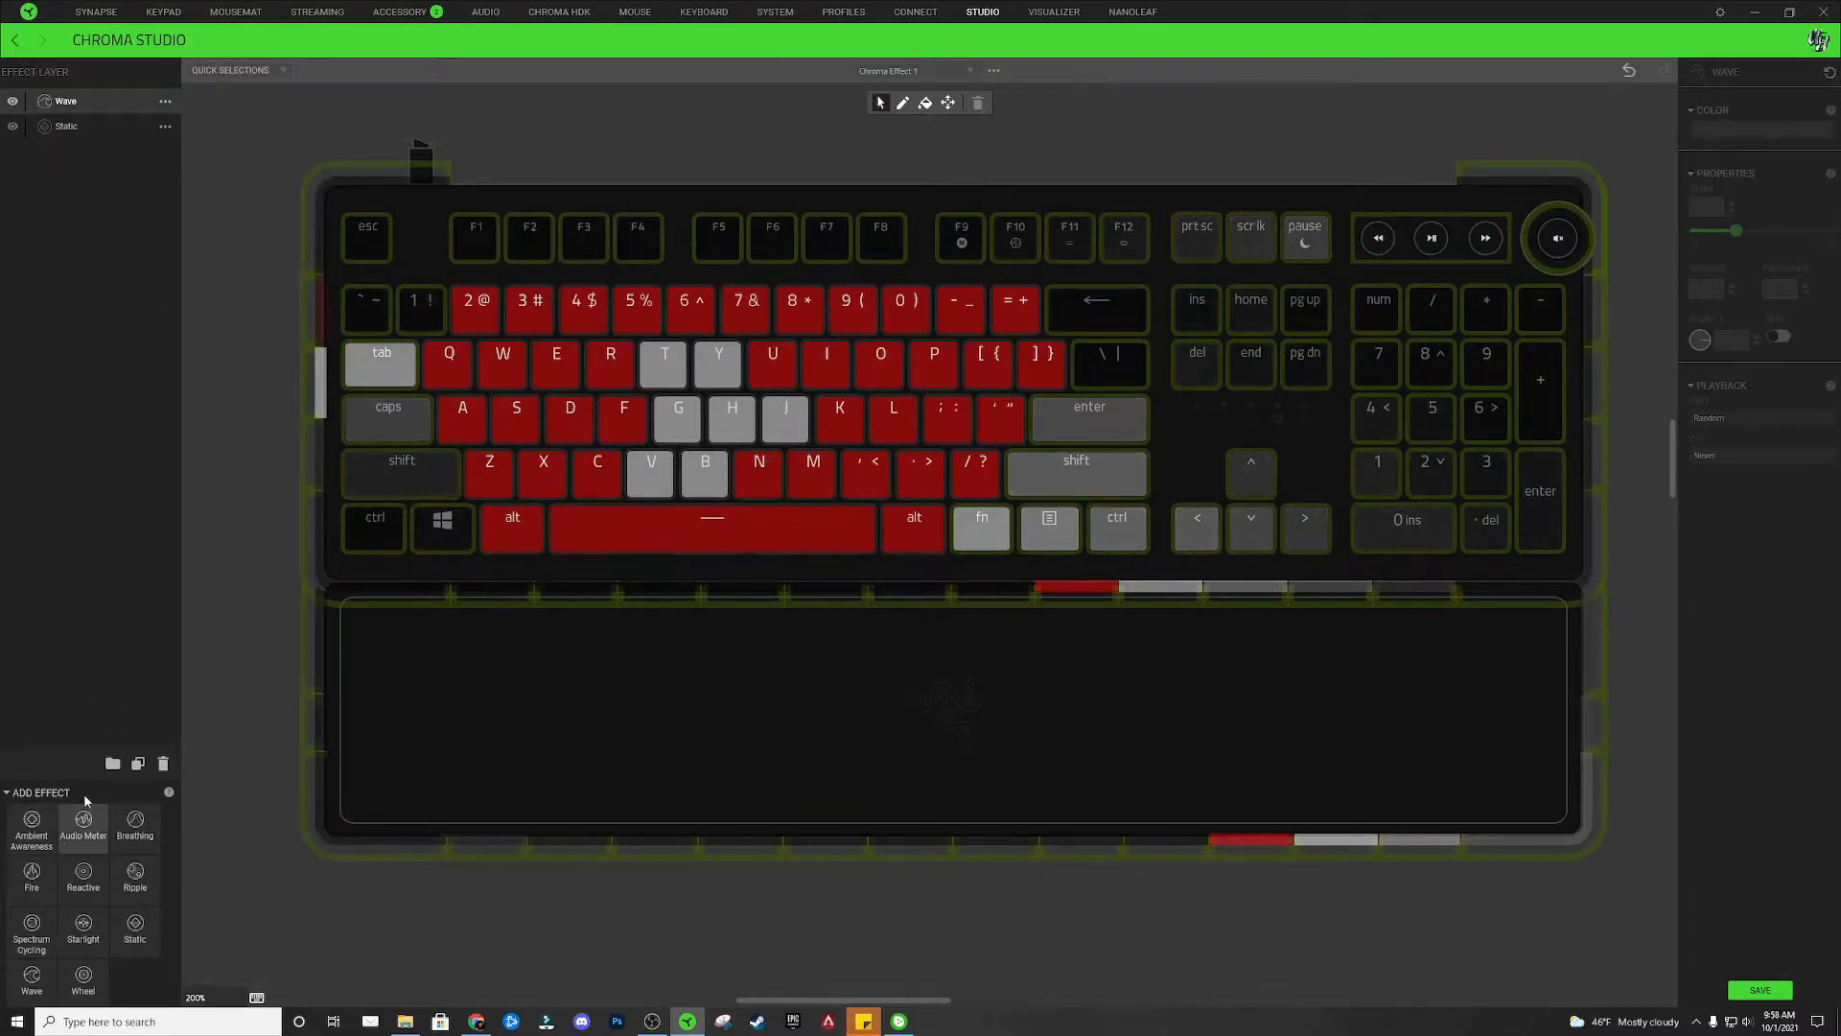
# Add an Audio Meter layer above the Wave and Static layers
pyautogui.click(83, 823)
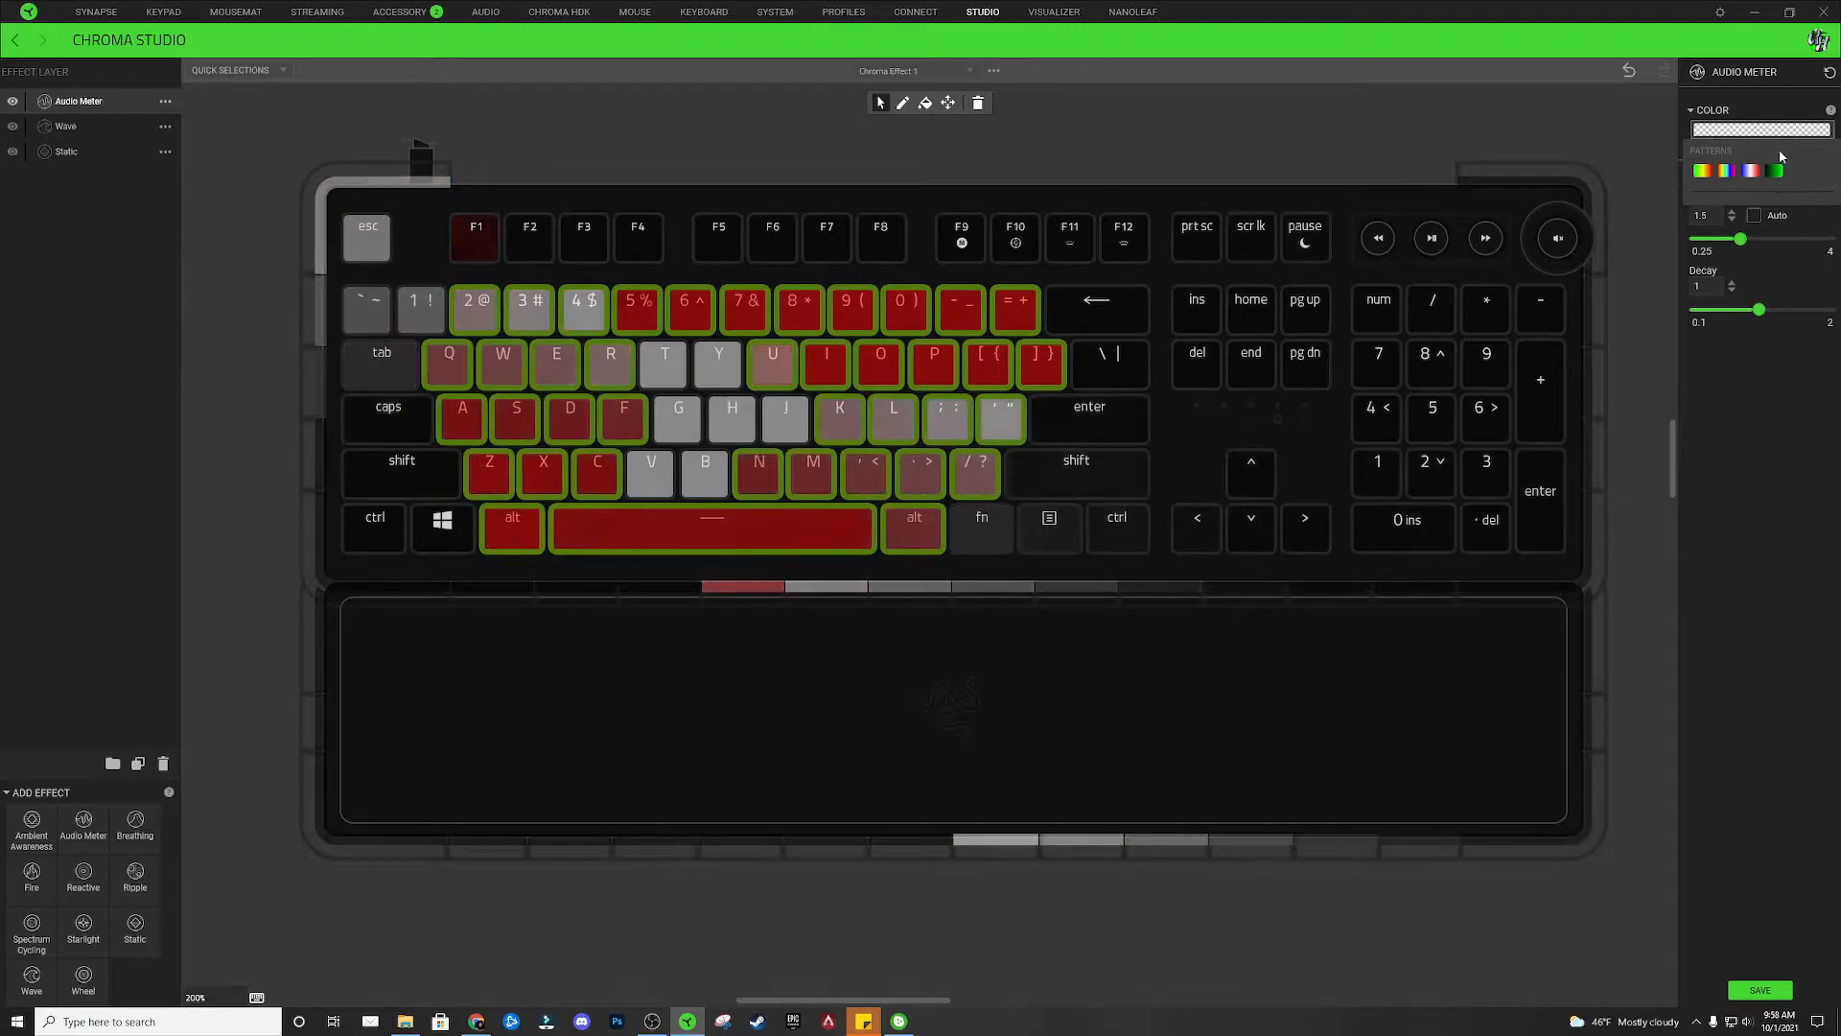
# Choose an Audio Meter colour pattern and recolour a gradient stop red
pyautogui.click(1761, 128)
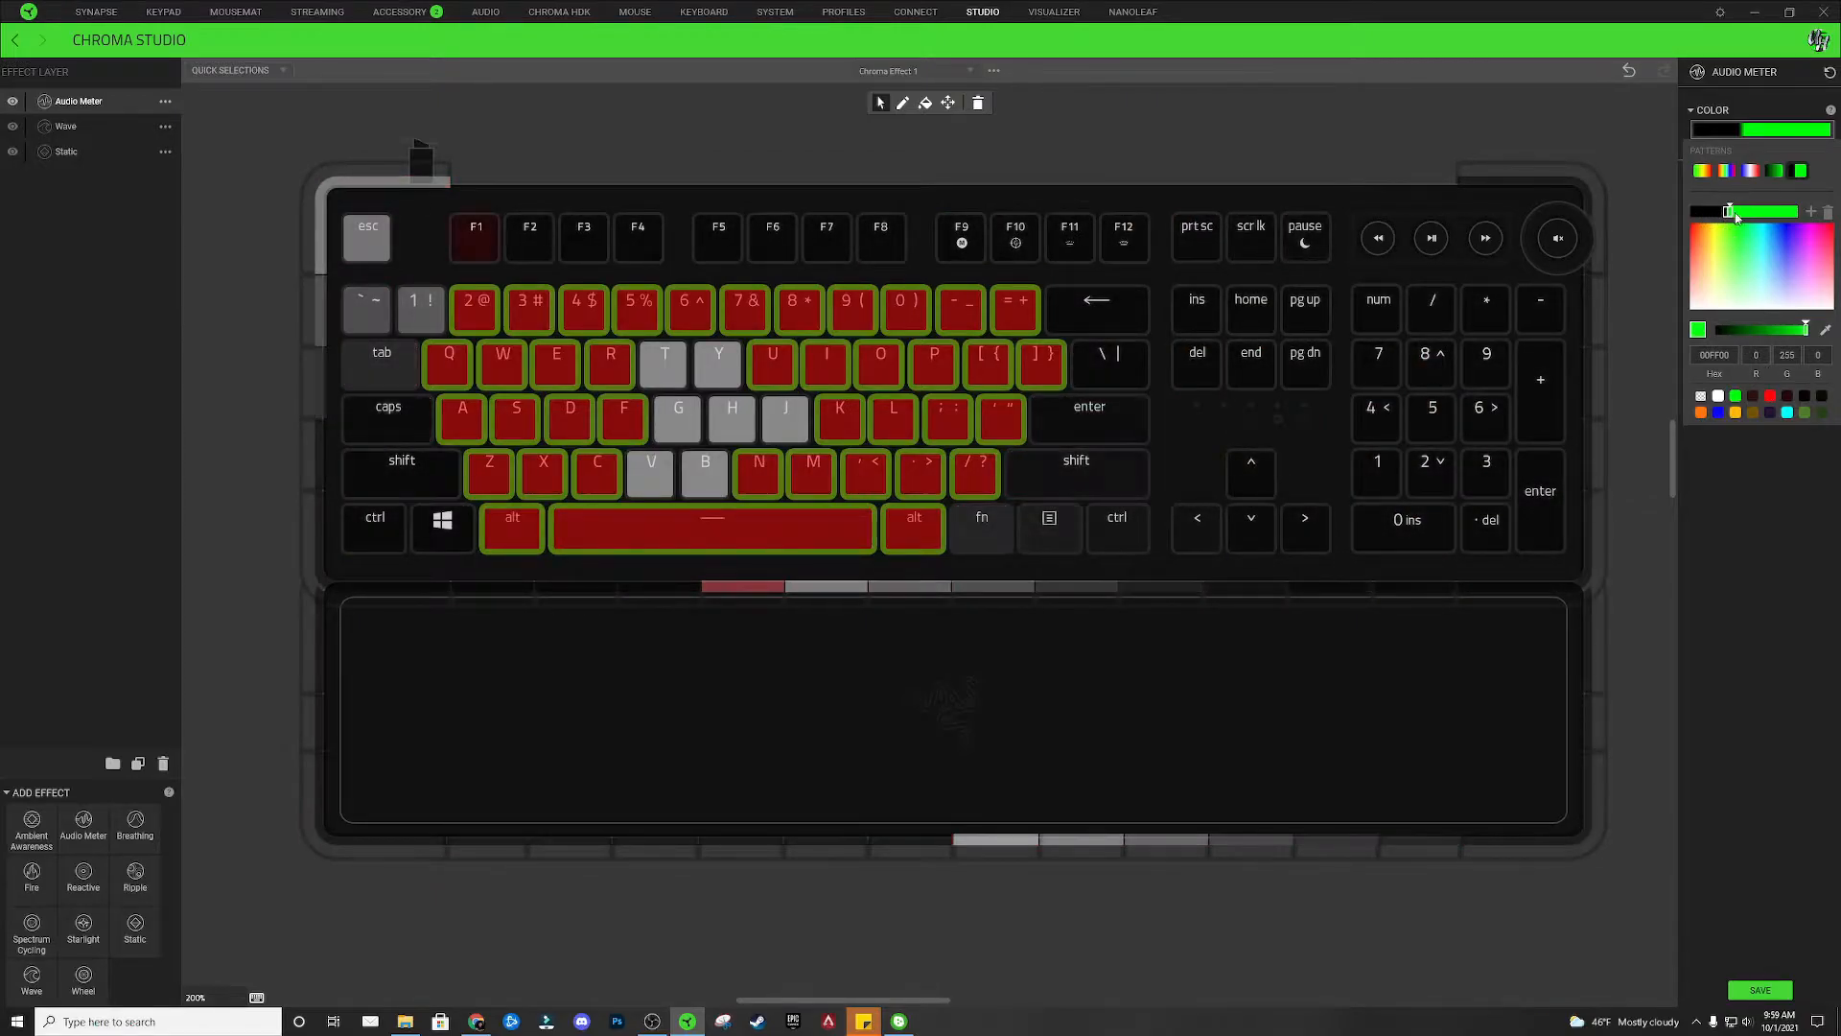
pyautogui.click(1769, 395)
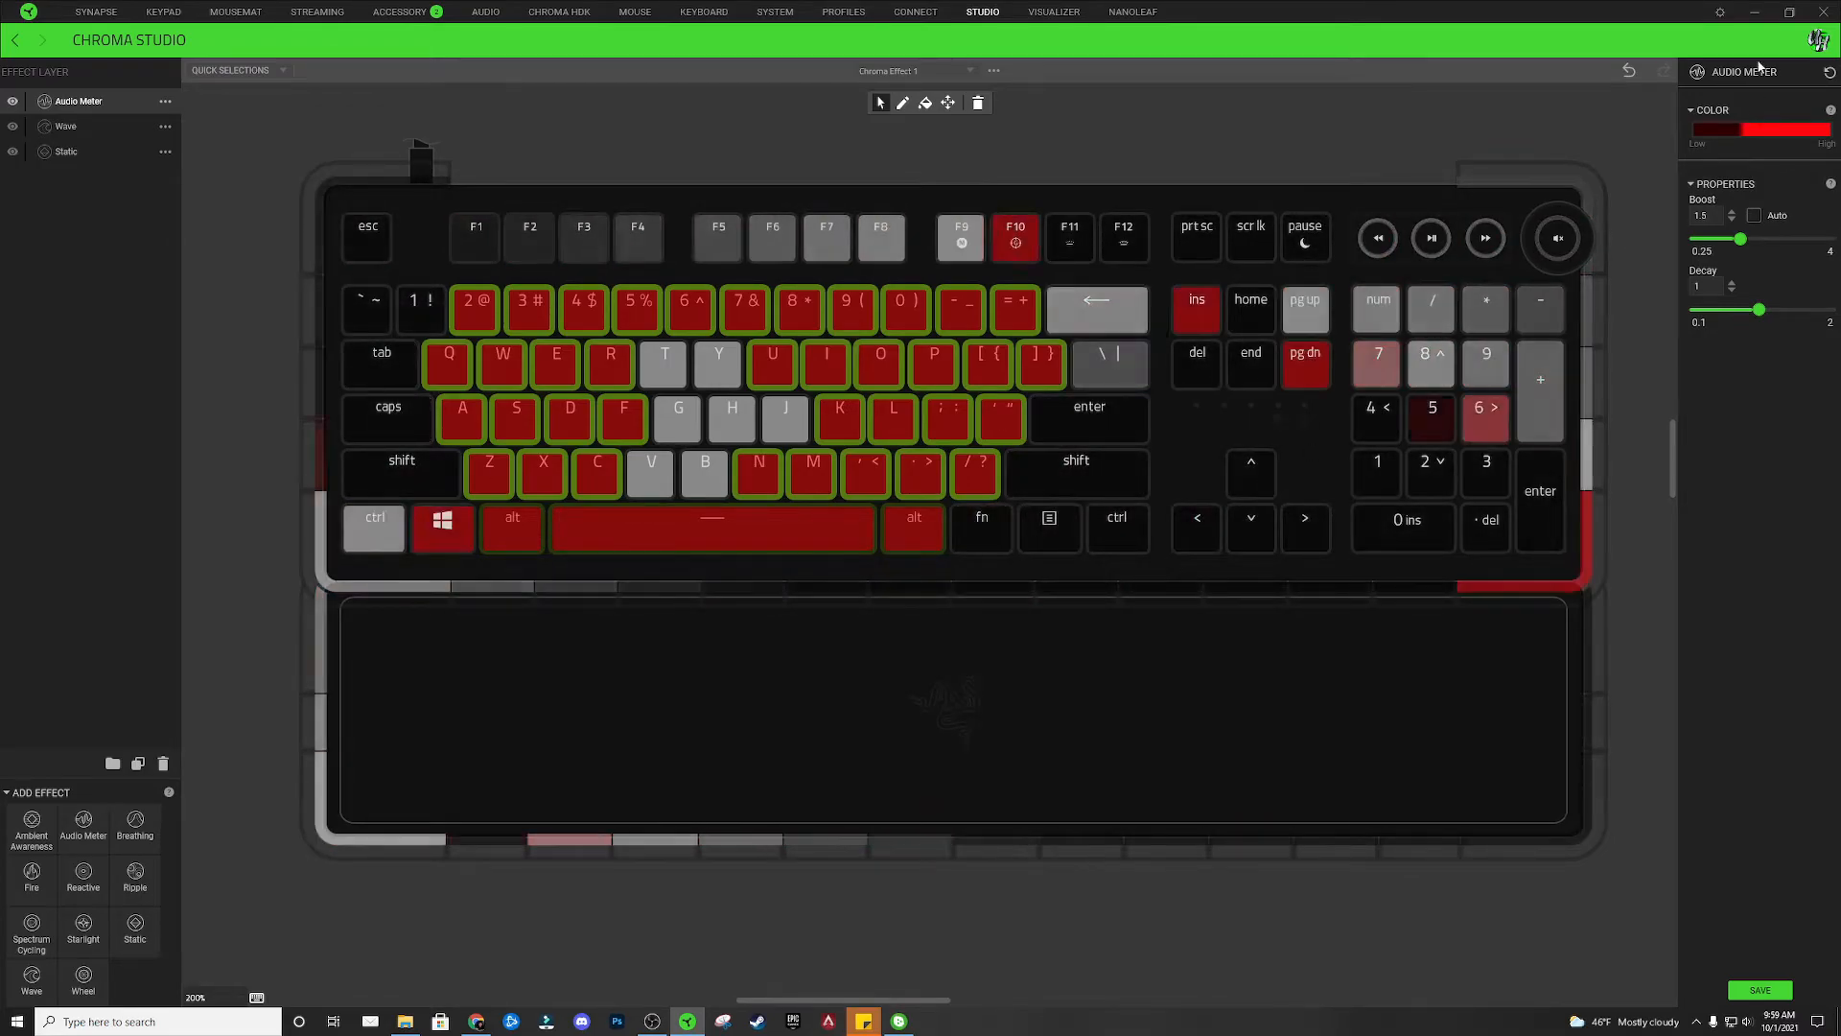
# Adjust the Audio Meter gradient's low stop to a near-black dark red
pyautogui.click(1760, 128)
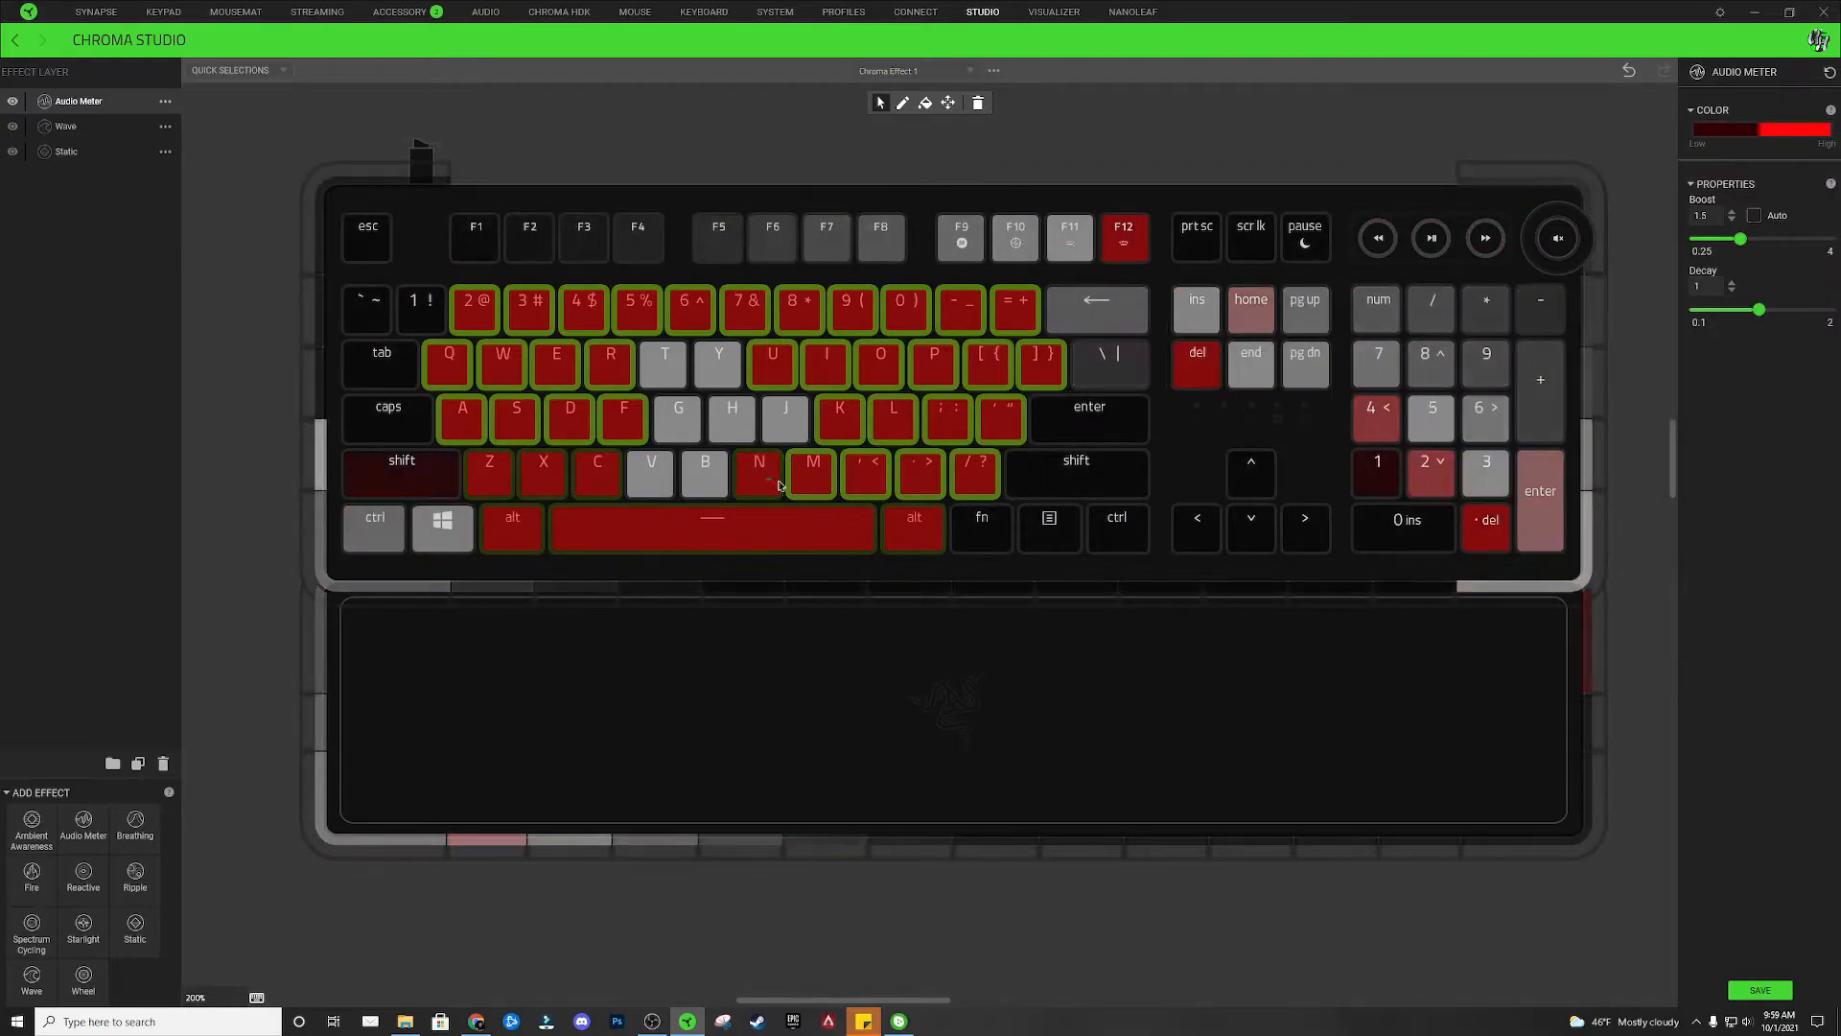
pyautogui.click(1761, 129)
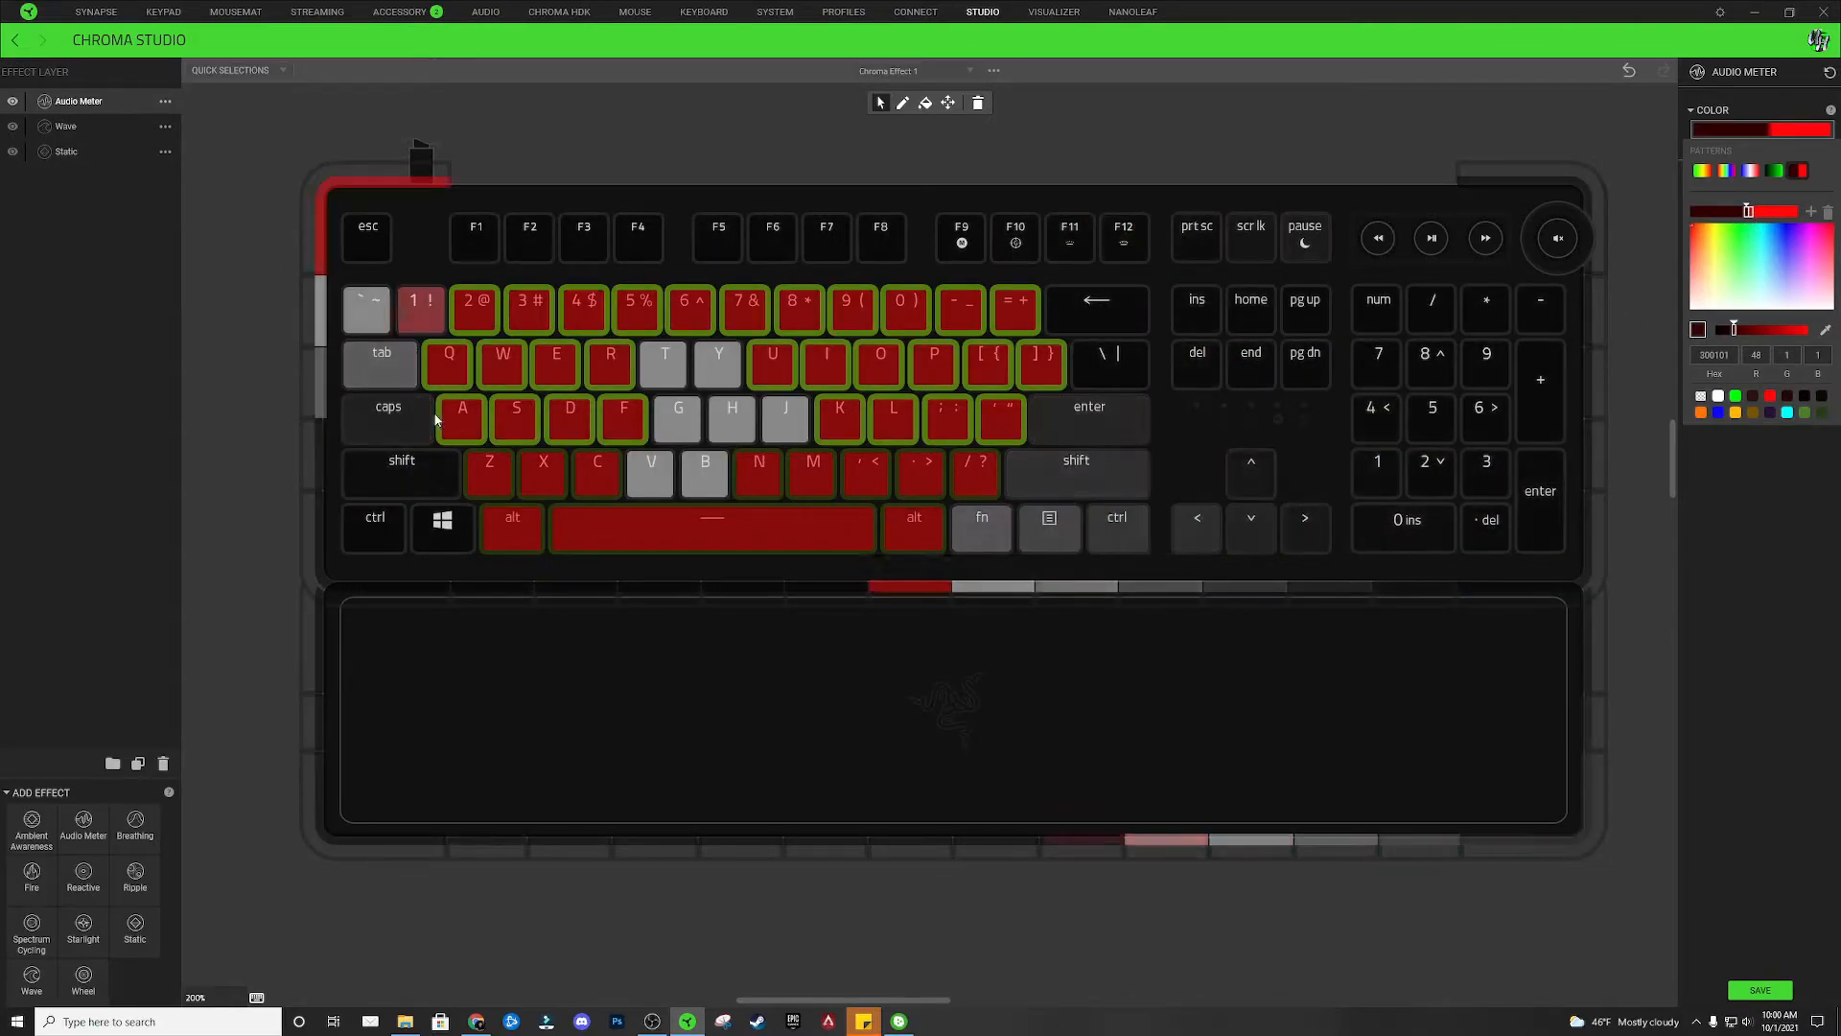
pyautogui.click(78, 100)
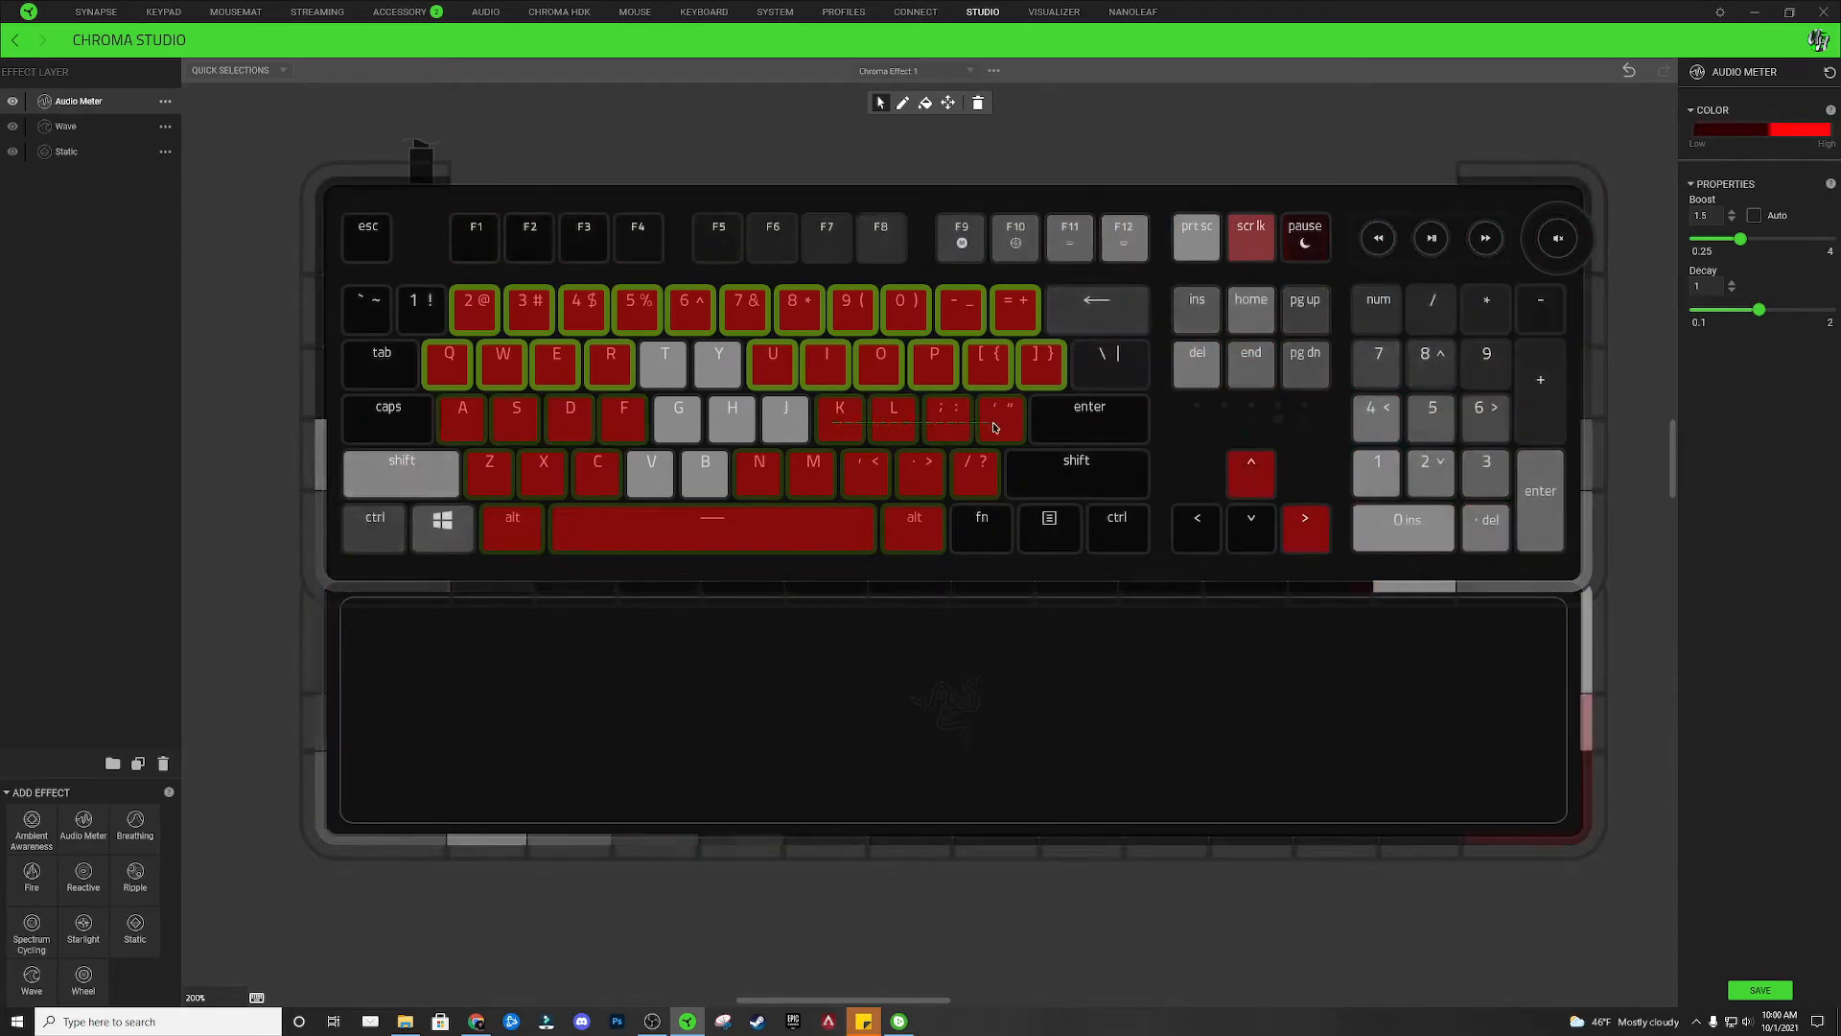
pyautogui.click(1759, 129)
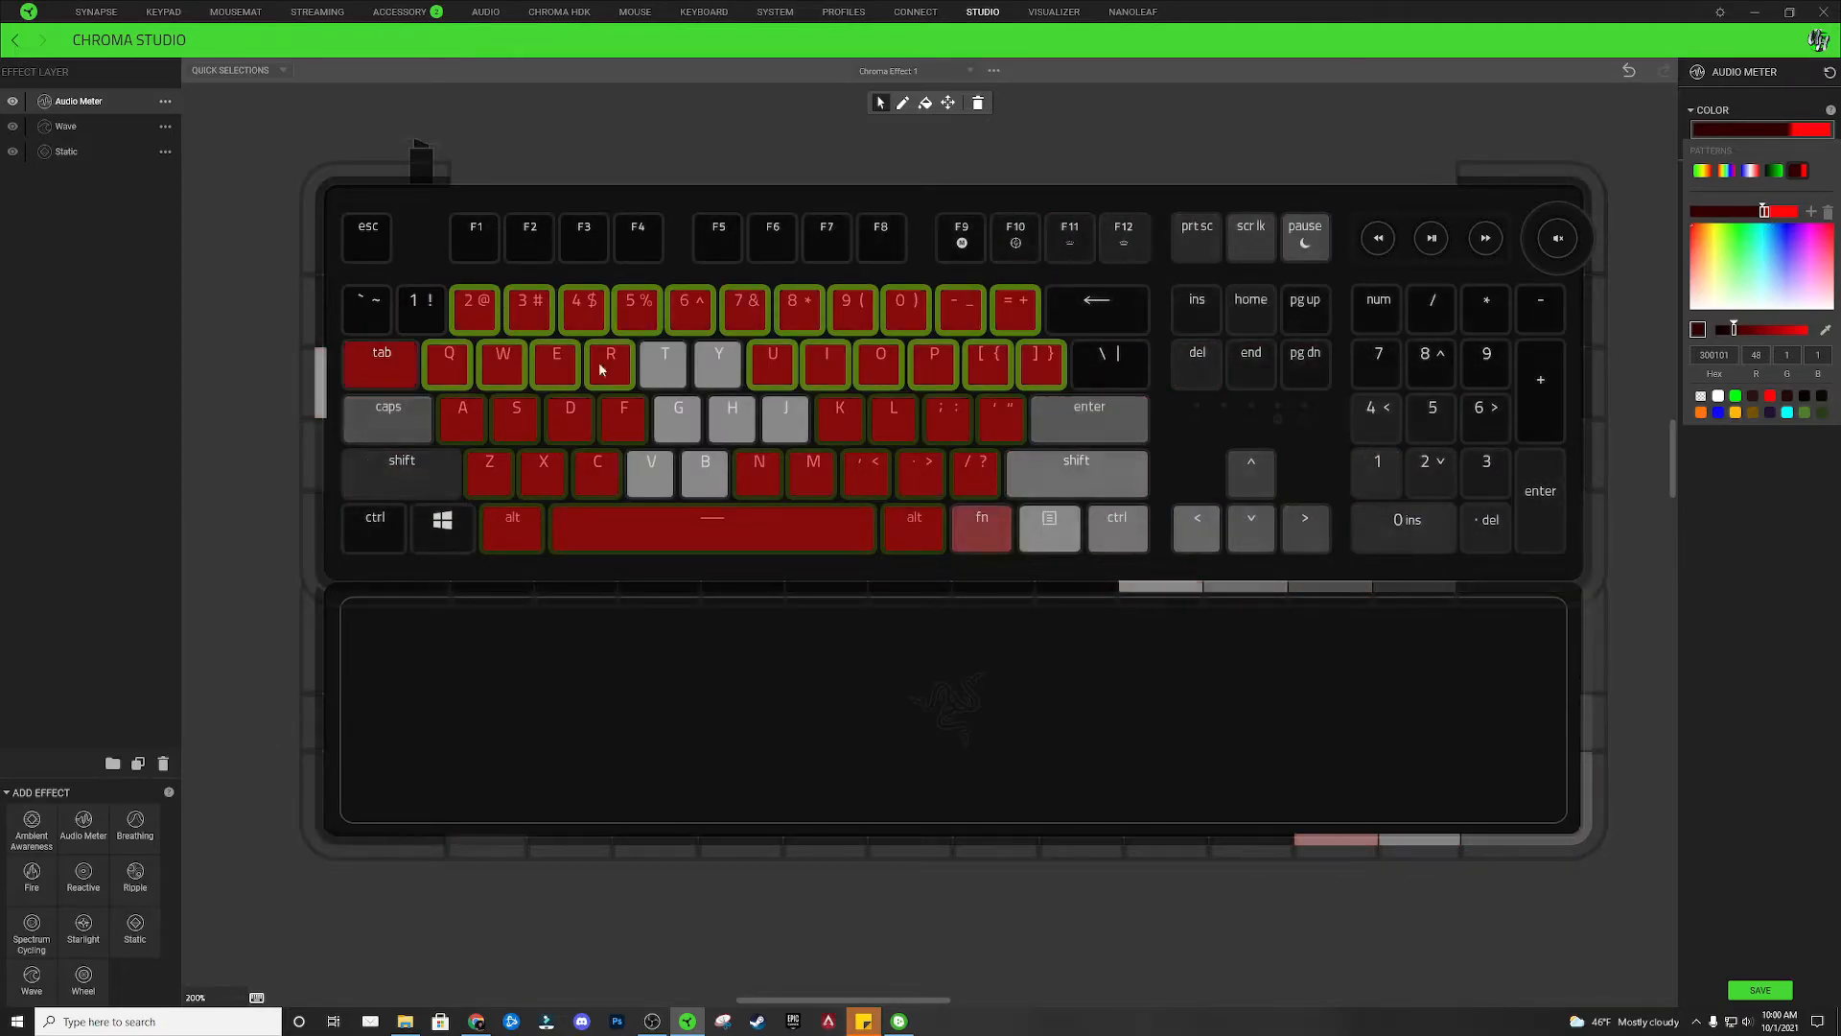
pyautogui.click(78, 101)
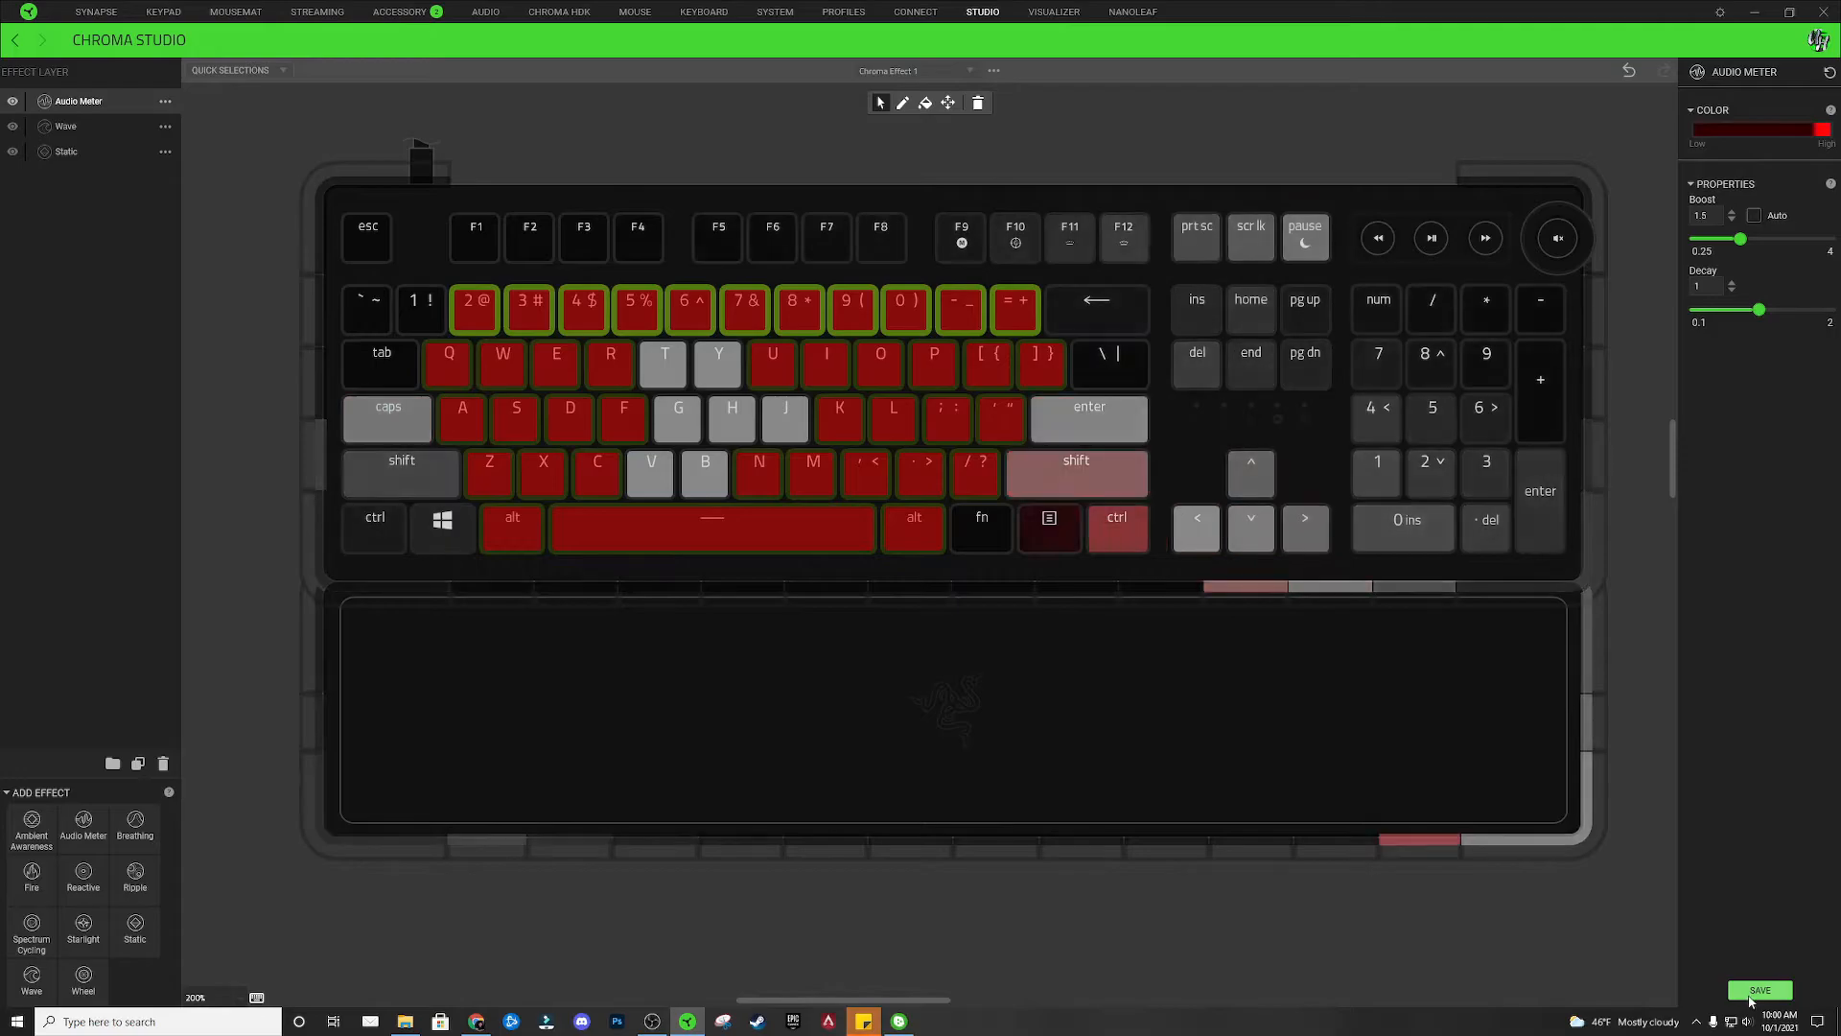
# Save the finished YouTube-logo keyboard effect
pyautogui.click(1759, 990)
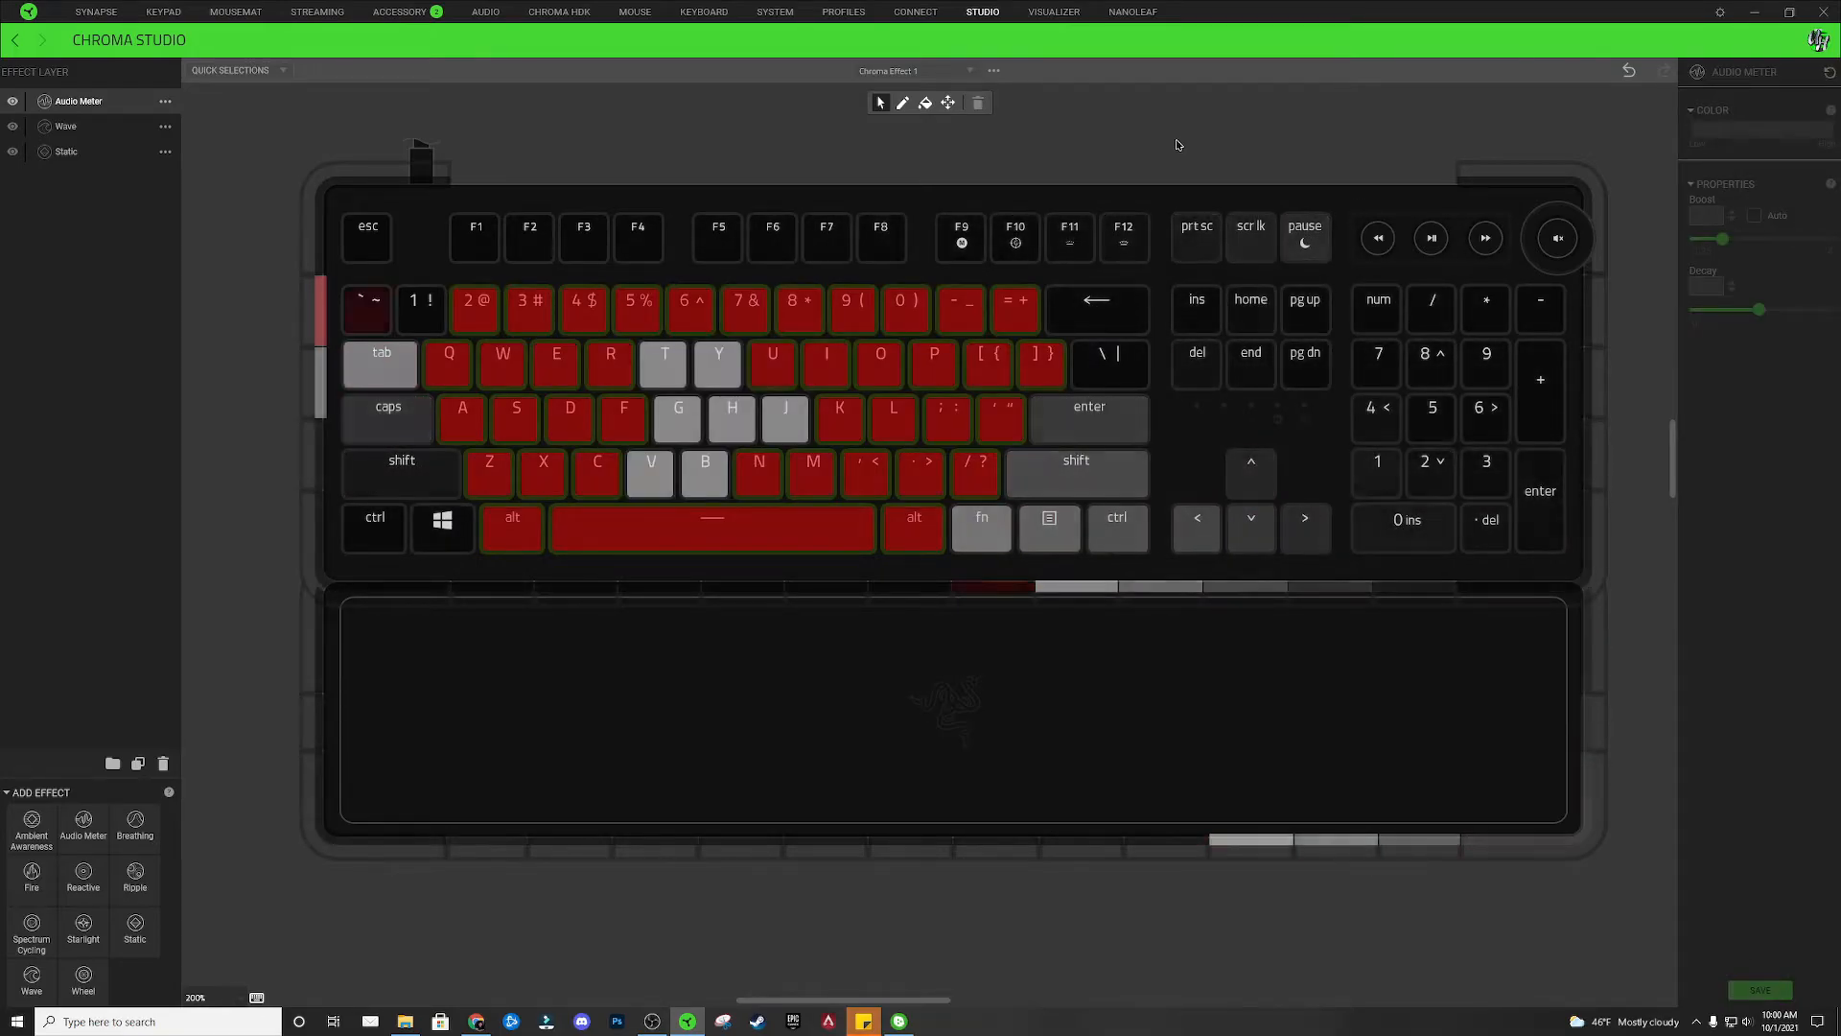